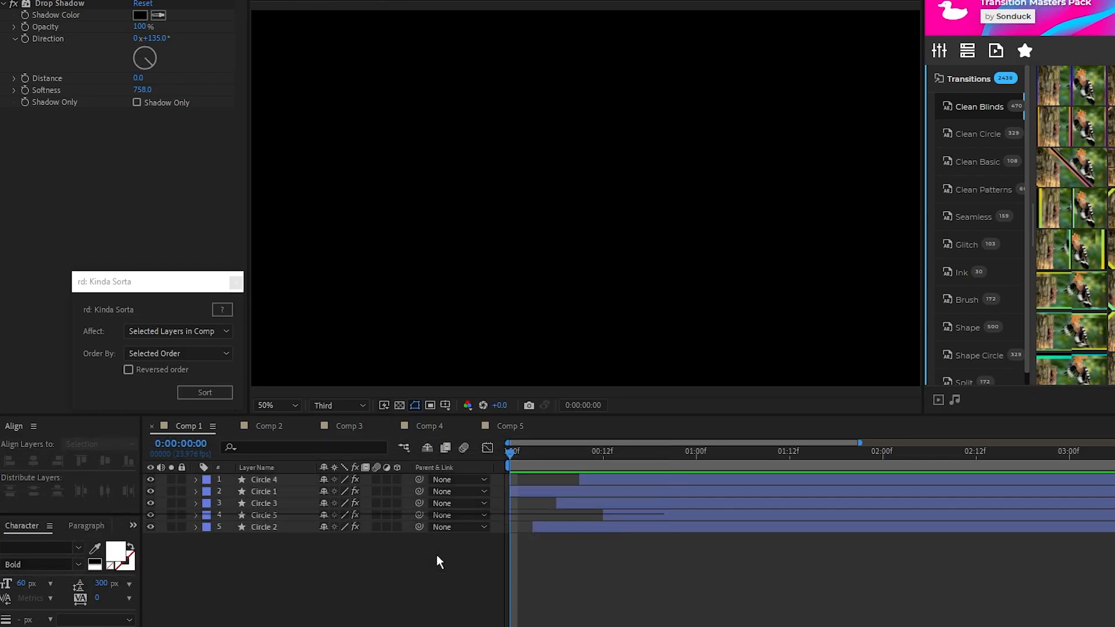
Sort the selected circle layers by Selected Order in Kinda Sorta, Circle 5 down to Circle 1.
left_click(516, 450)
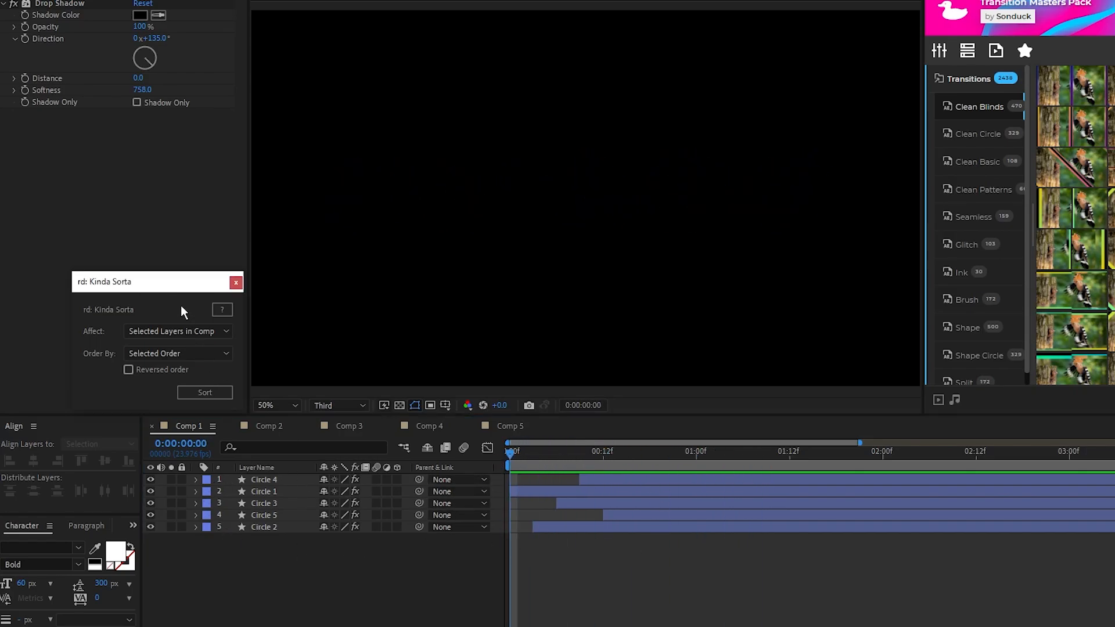
left_click(178, 353)
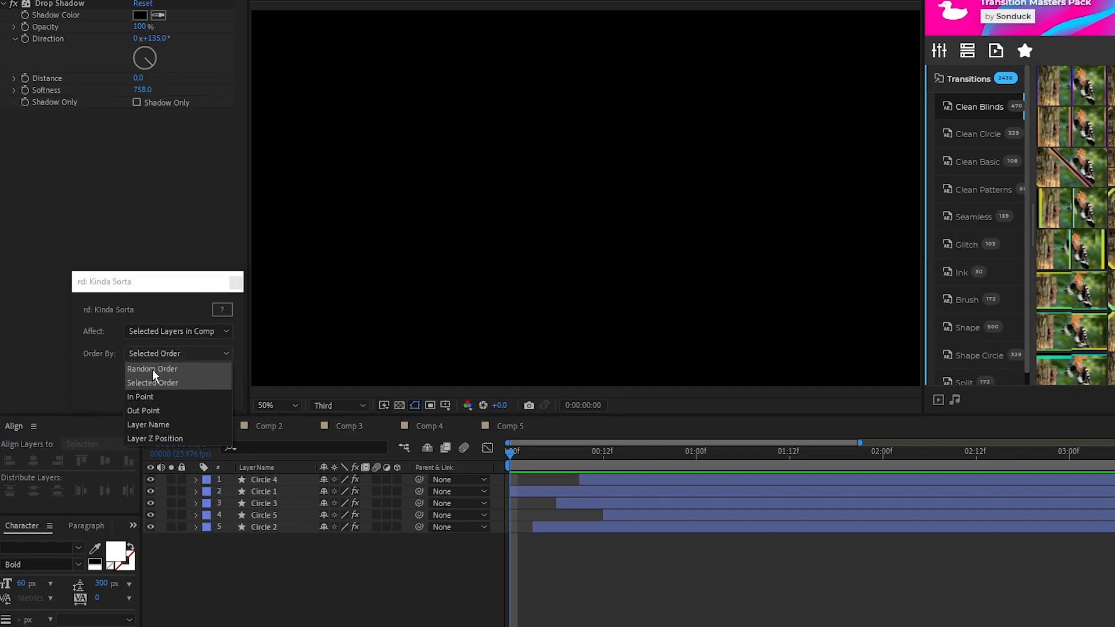
left_click(153, 382)
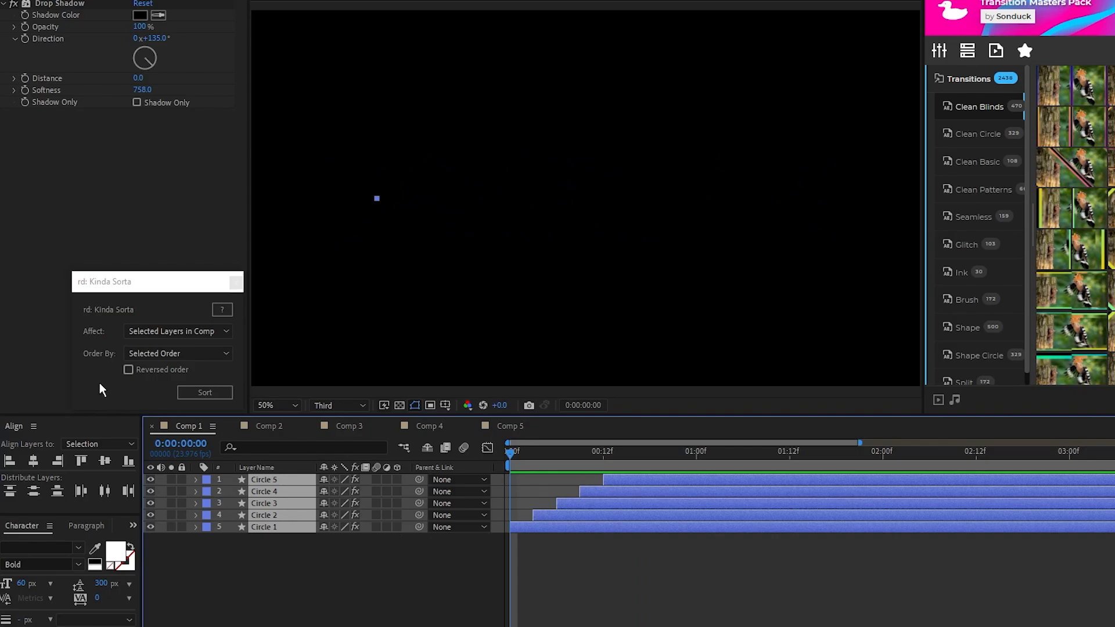
Shuffle the circle layers twice using Kinda Sorta's Random Order.
left_click(177, 354)
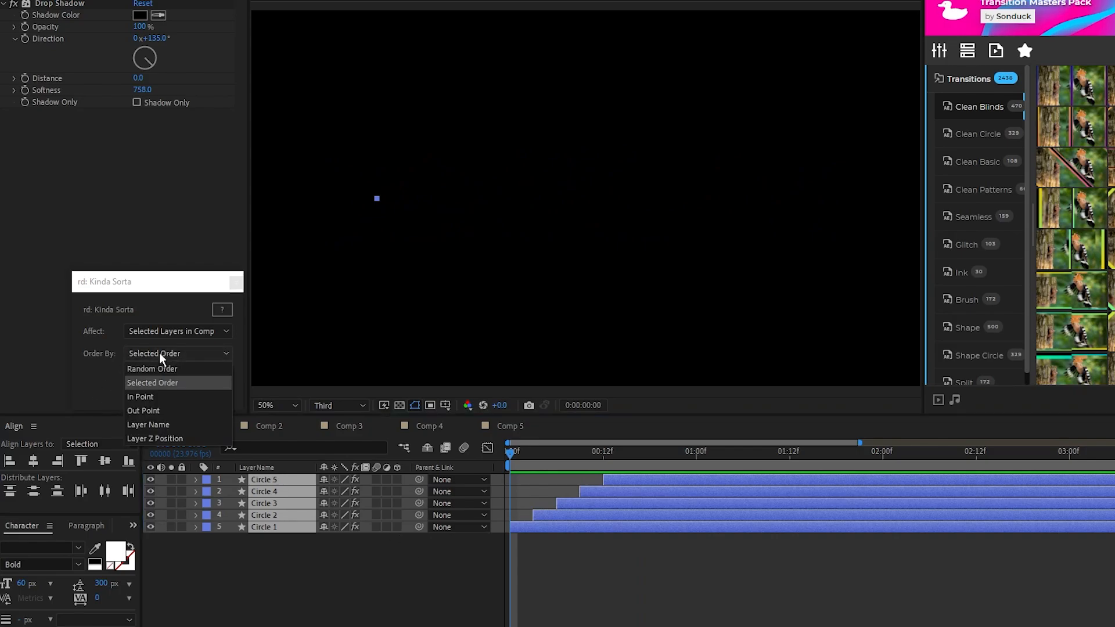
left_click(152, 368)
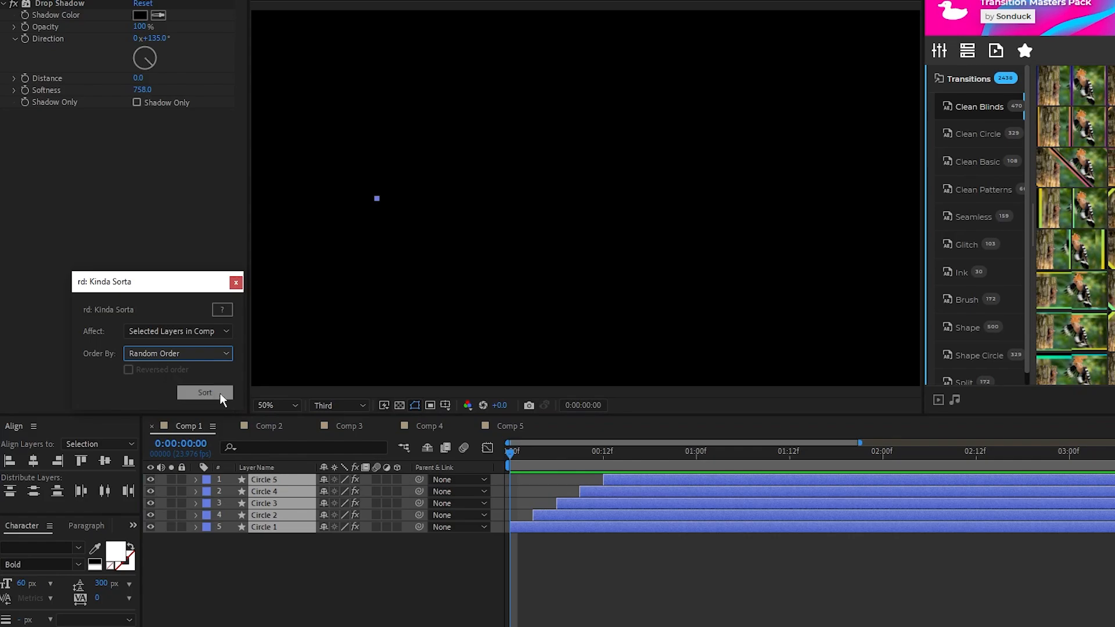
left_click(205, 392)
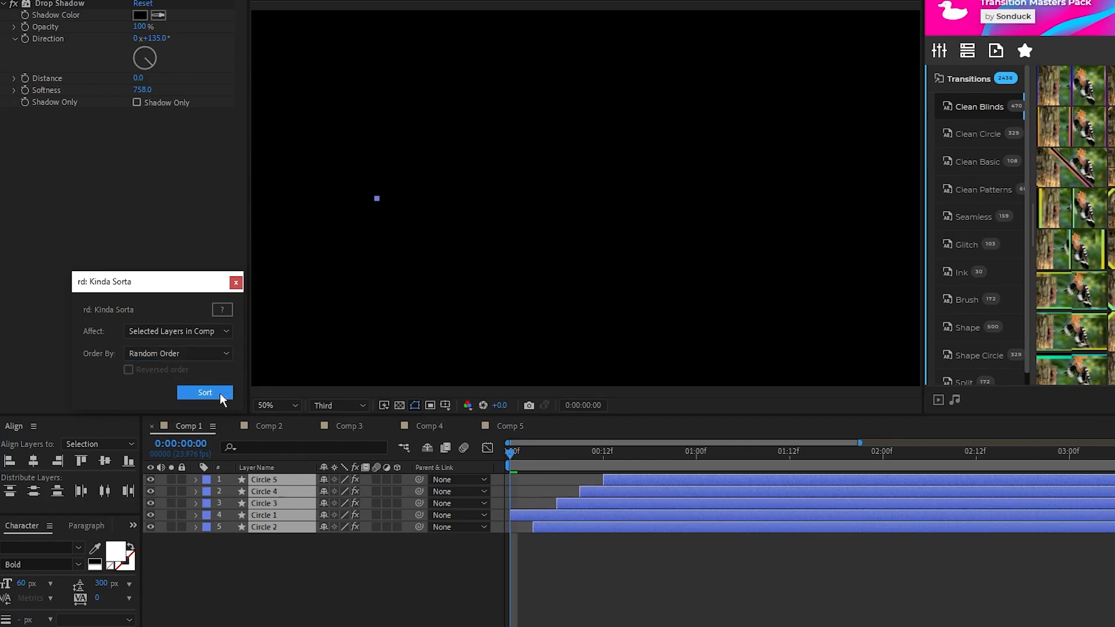
left_click(205, 393)
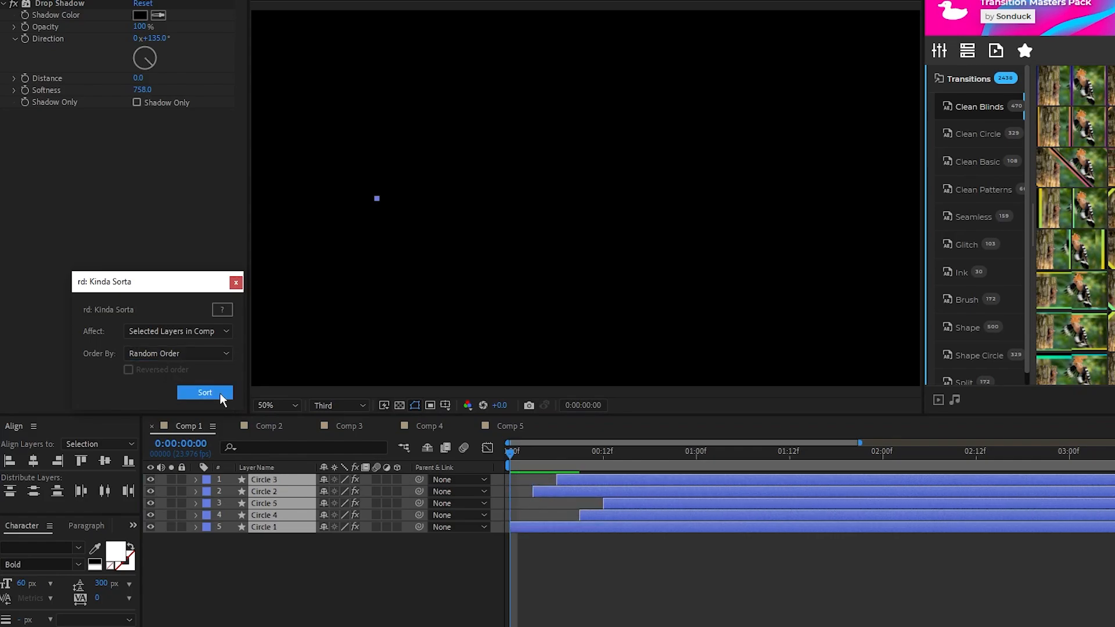
Sort the circle layers by Layer Name with Reversed order ticked.
left_click(178, 353)
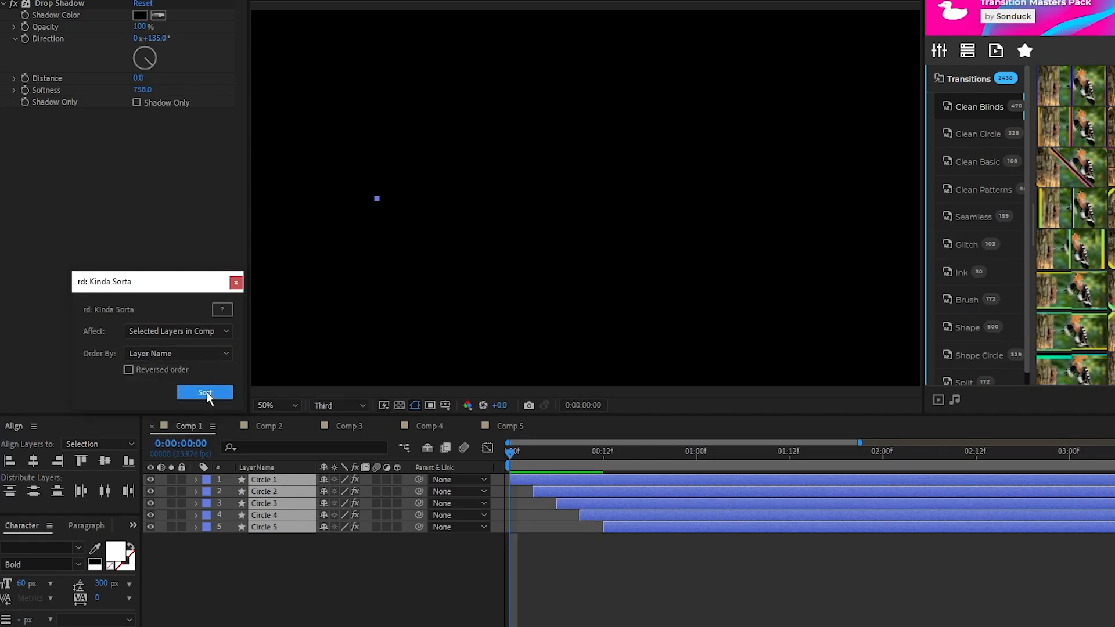
left_click(129, 369)
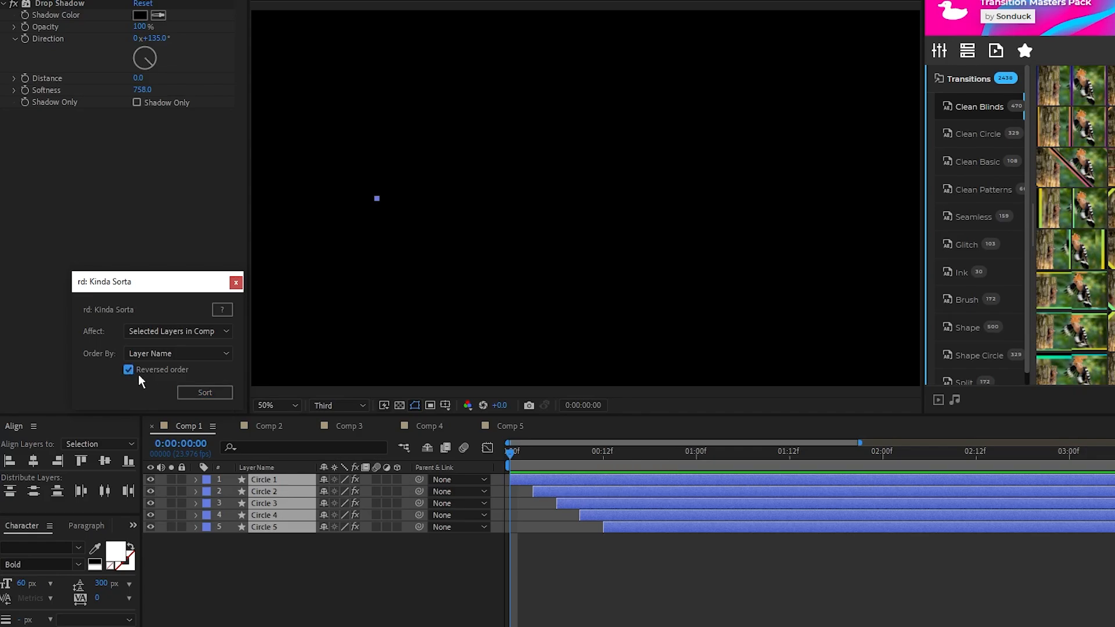
left_click(205, 392)
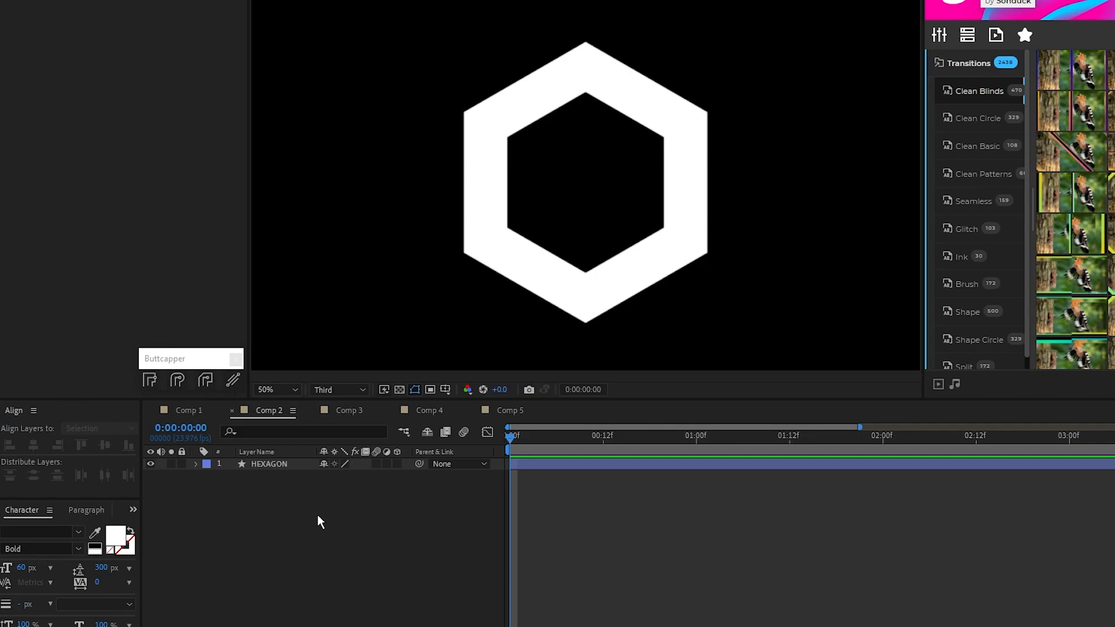
mouse_move(278, 481)
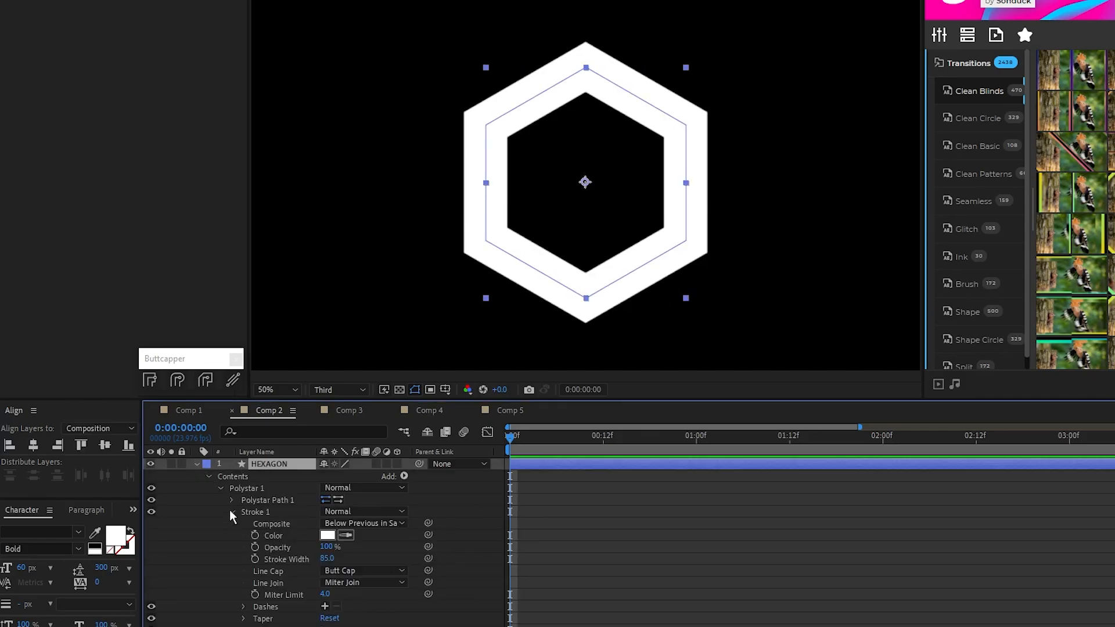
Inspect the hexagon Stroke 1 Line Cap dropdown, leaving it on Butt Cap.
left_click(363, 570)
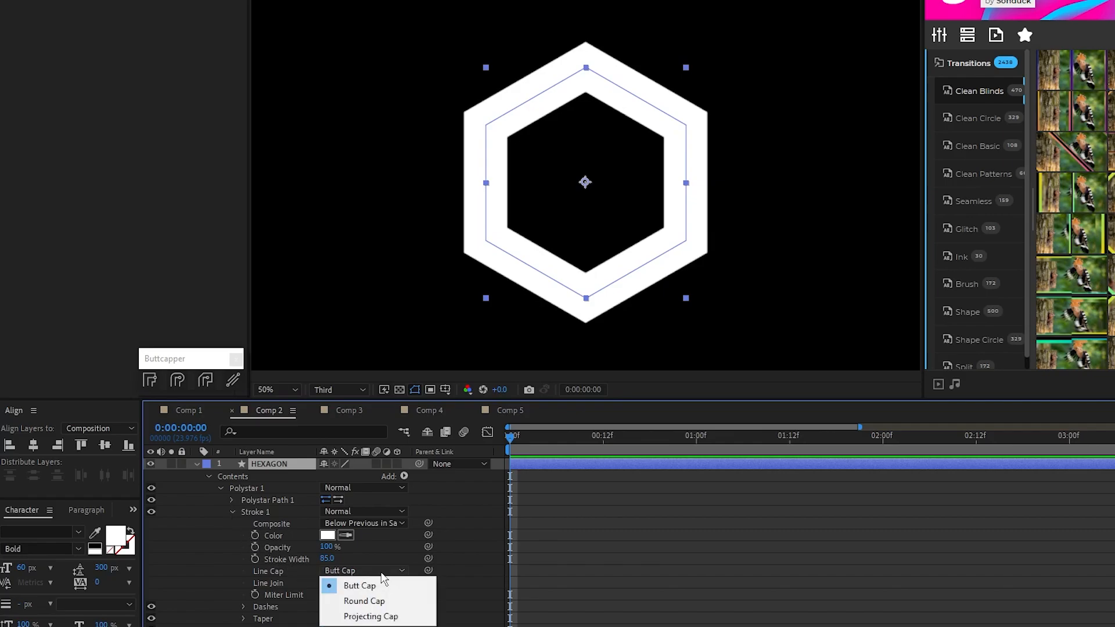
left_click(359, 586)
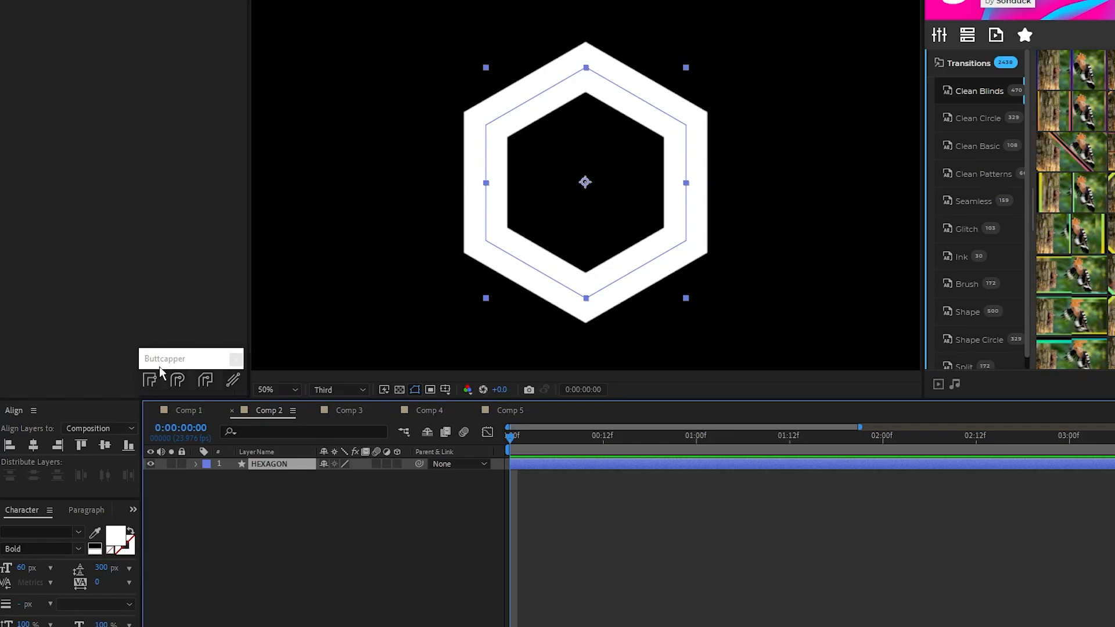
mouse_move(176, 380)
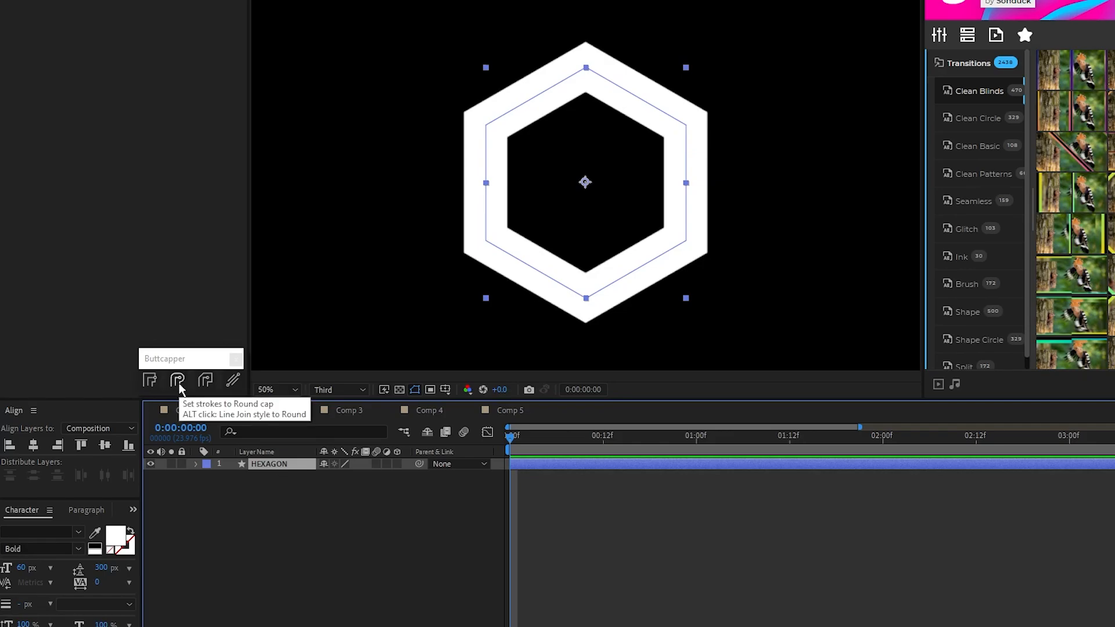
Give the hexagon stroke round caps with Buttcapper, then revert to a sharp-cornered outline.
left_click(177, 379)
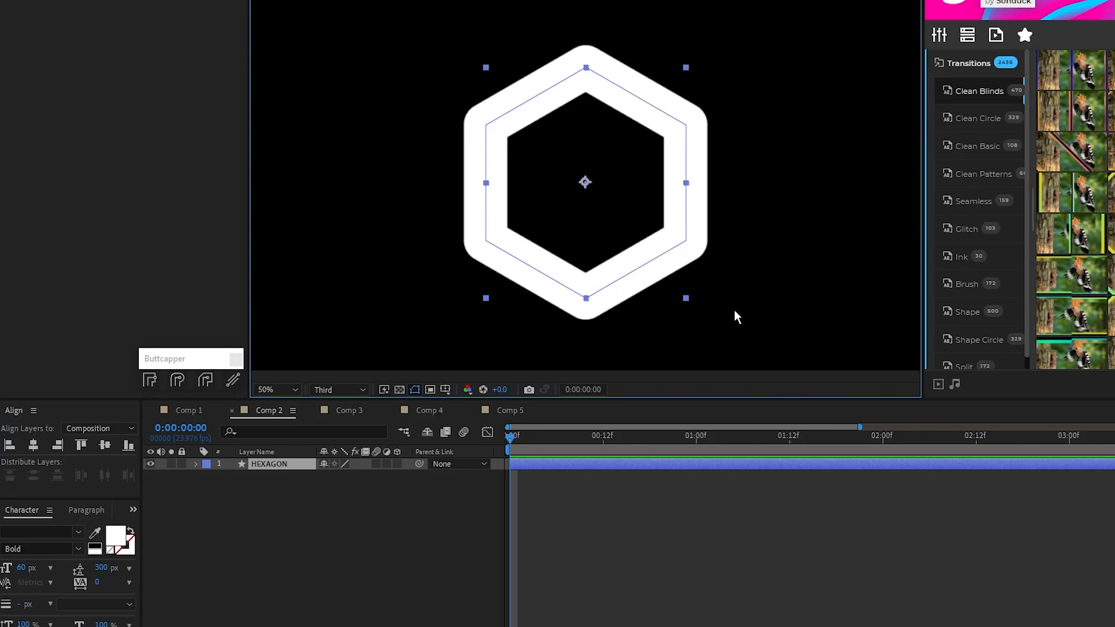
mouse_move(262, 324)
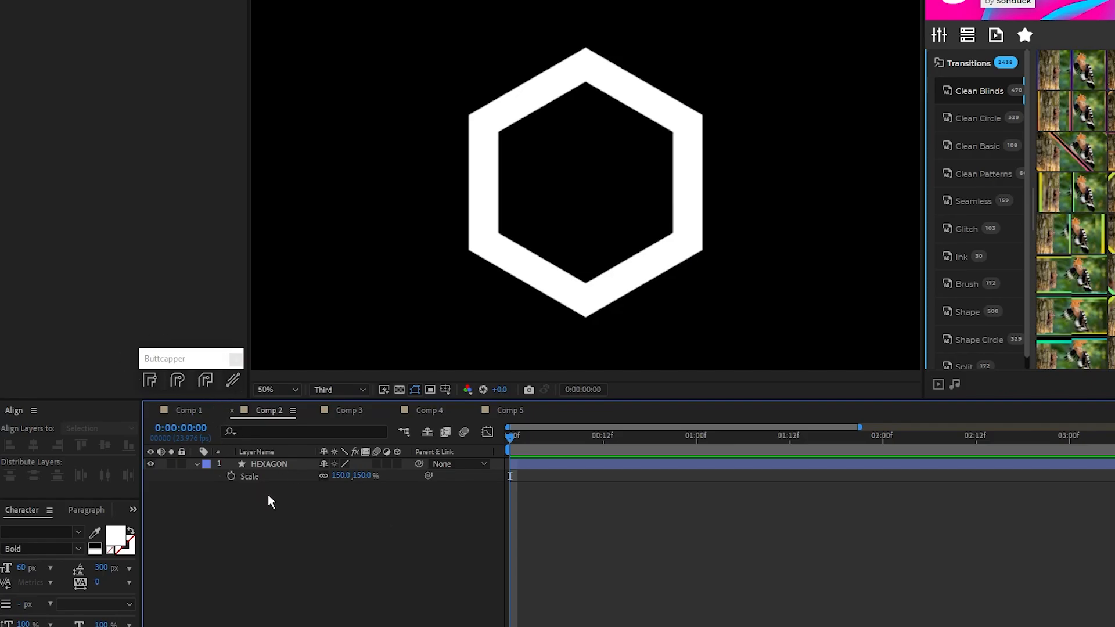
left_click(349, 411)
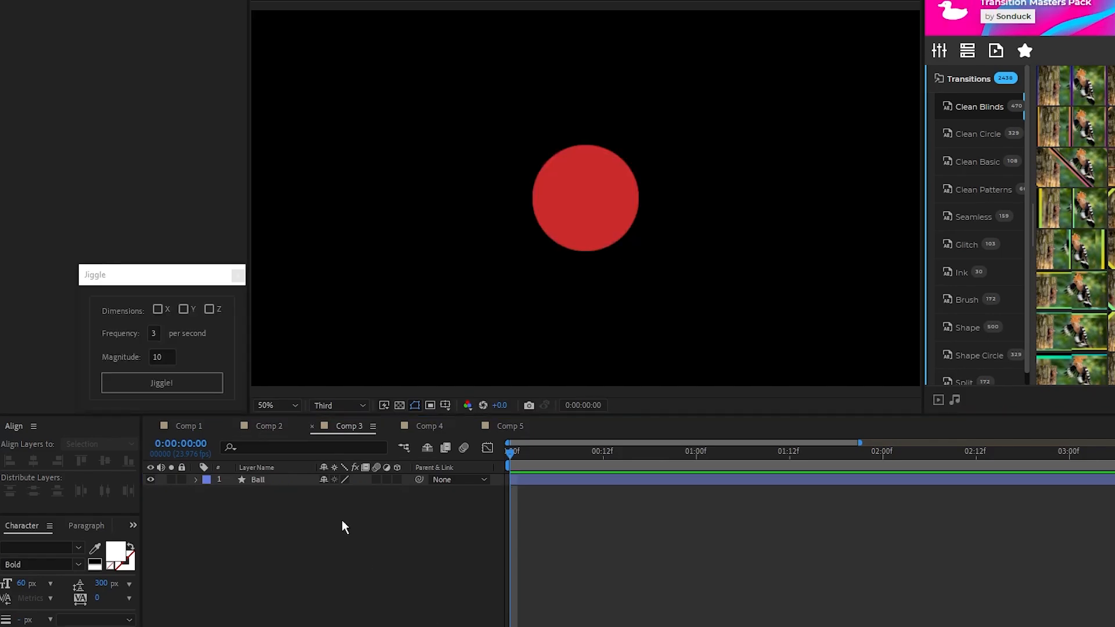
mouse_move(342, 524)
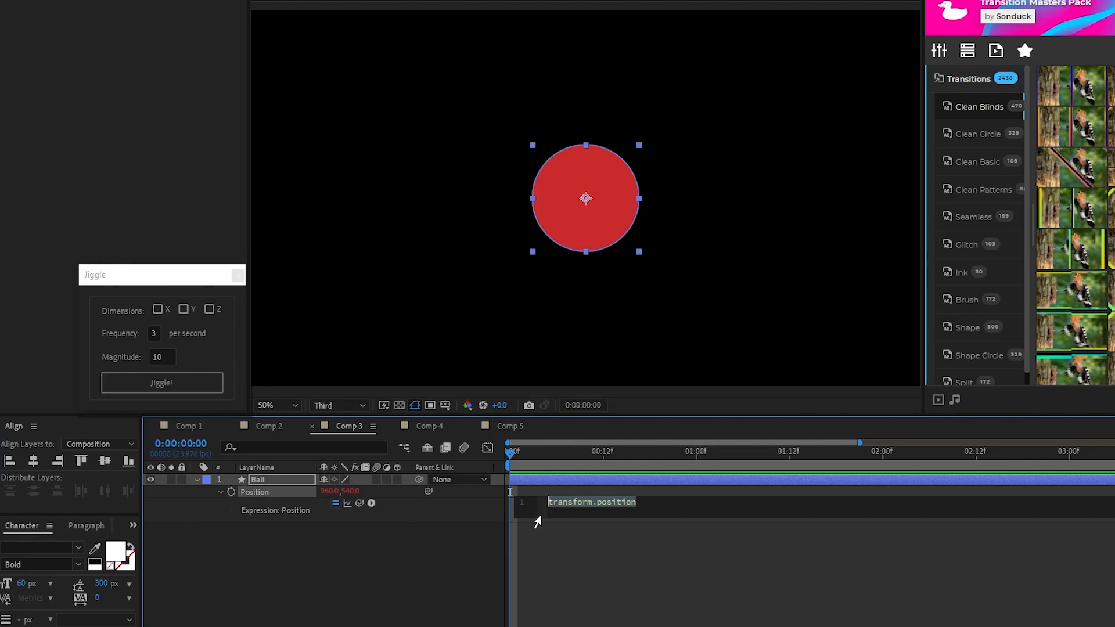
Add a wiggle(3,100) expression to the Ball's Position and scrub the timeline to preview.
type("wiggle(3)")
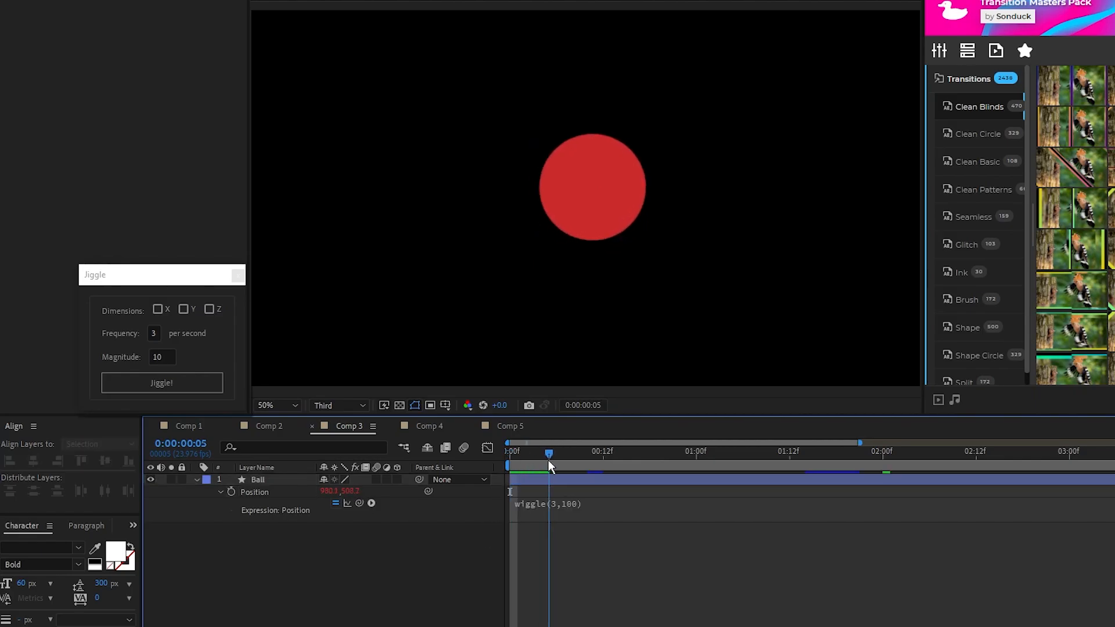
left_click(960, 452)
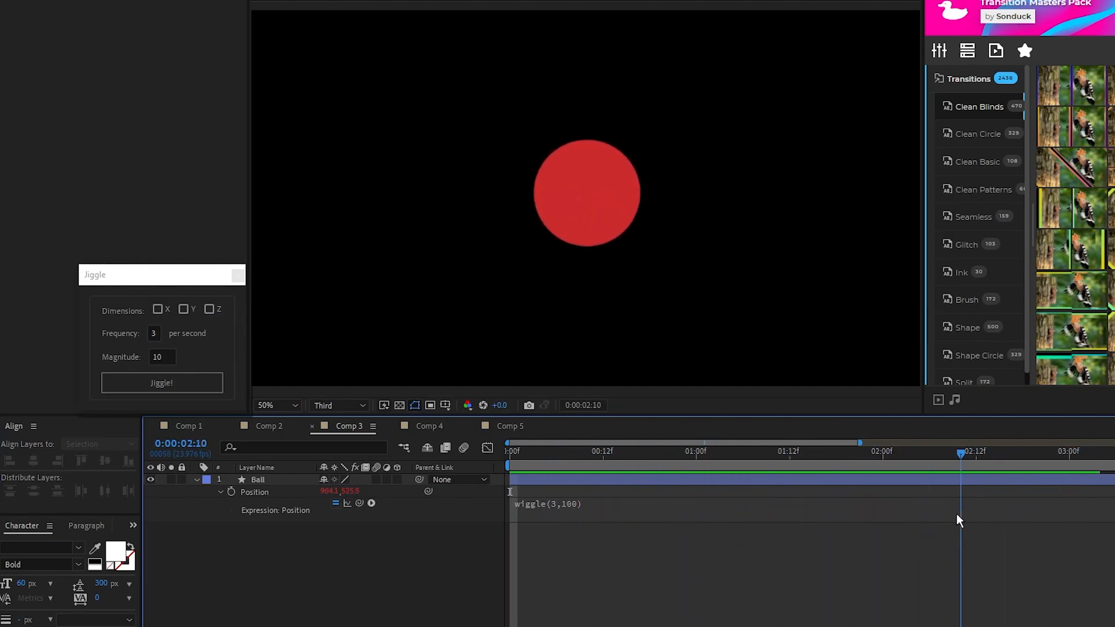
left_click(507, 451)
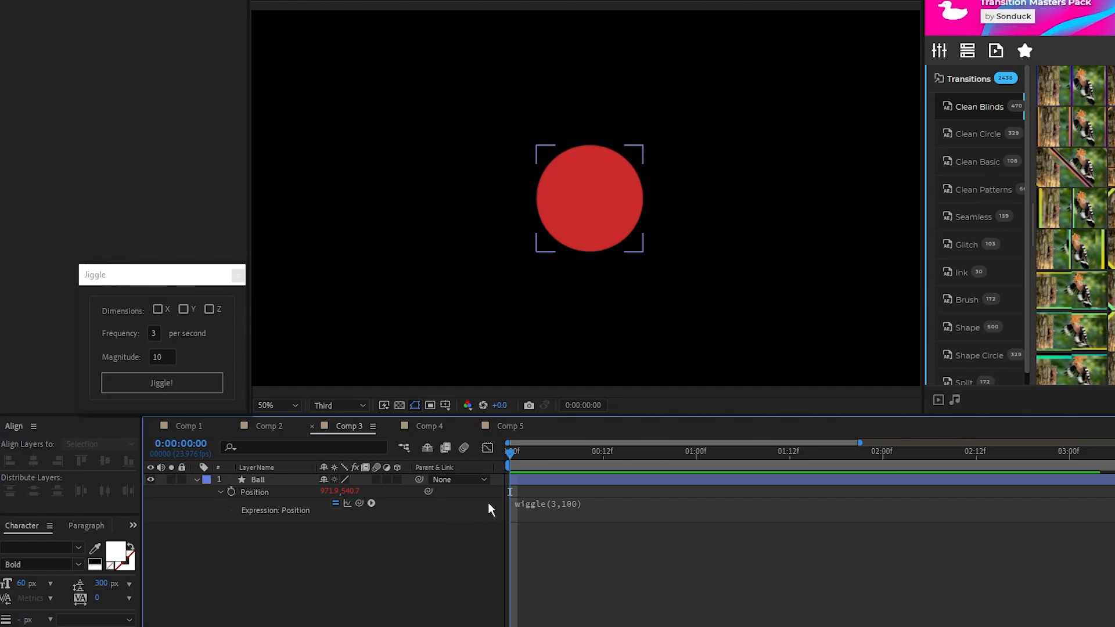
mouse_move(301, 497)
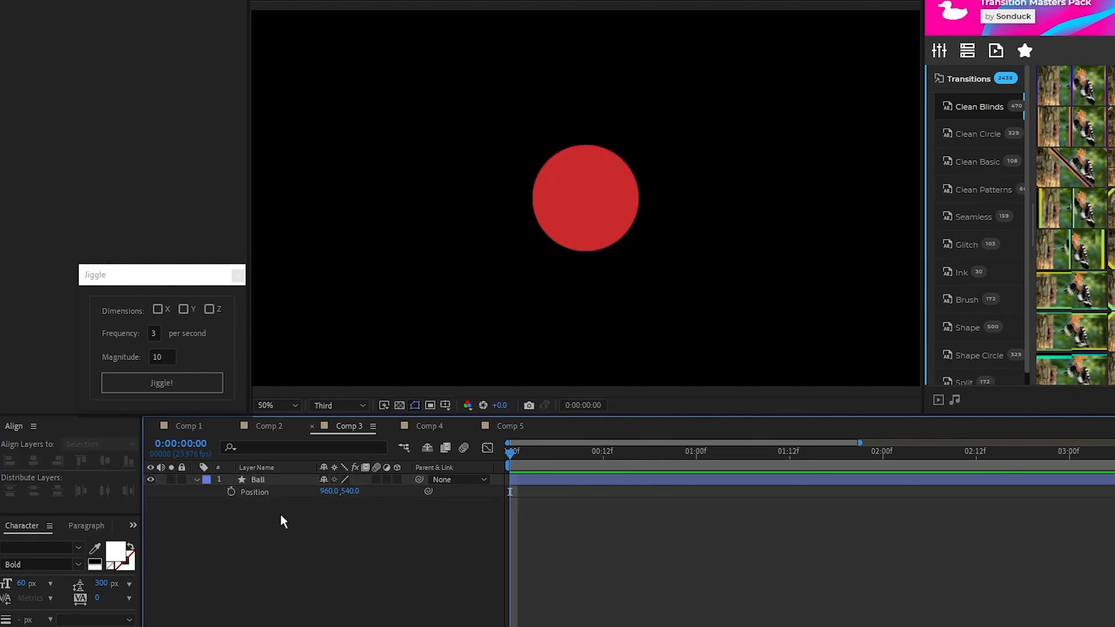
Jiggle the Ball's Position on X only, Magnitude 100, with the Jiggle panel.
left_click(257, 480)
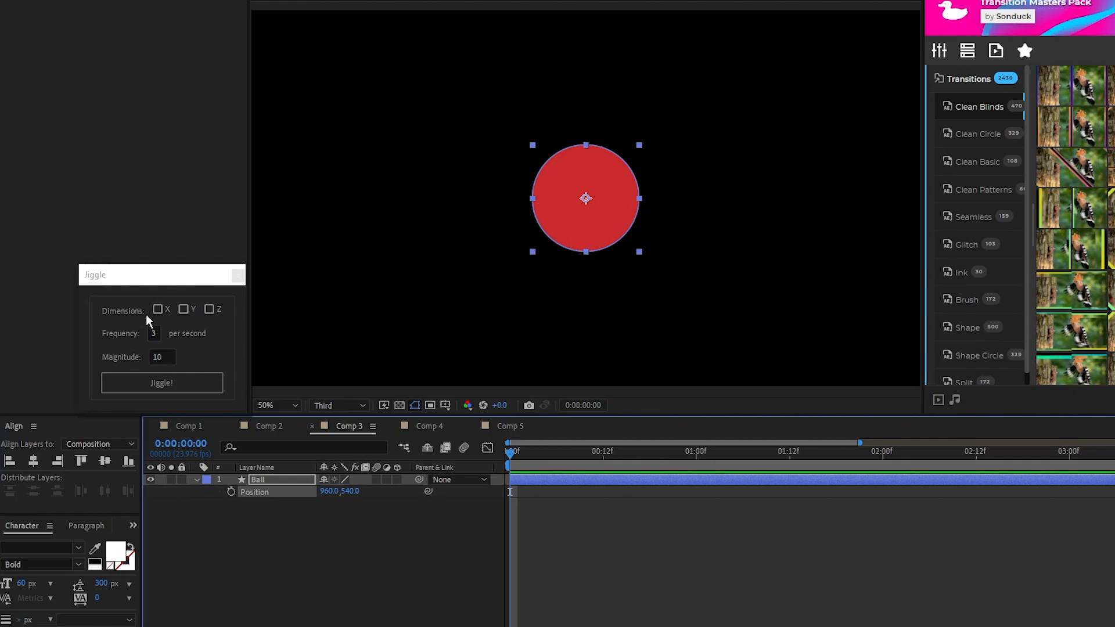
left_click(158, 308)
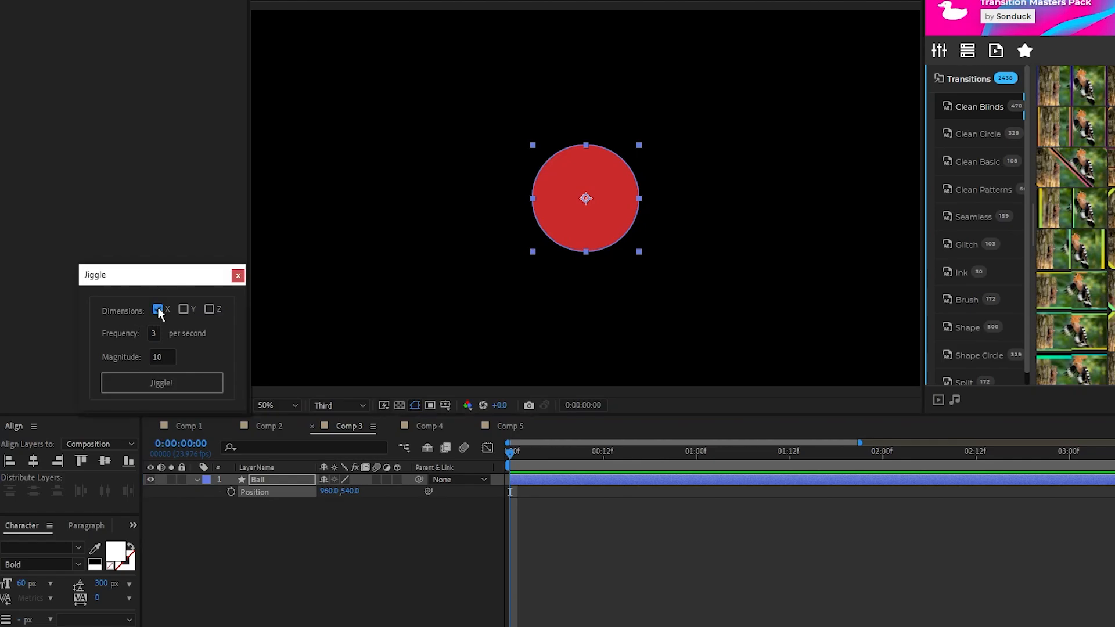
left_click(159, 308)
type("0")
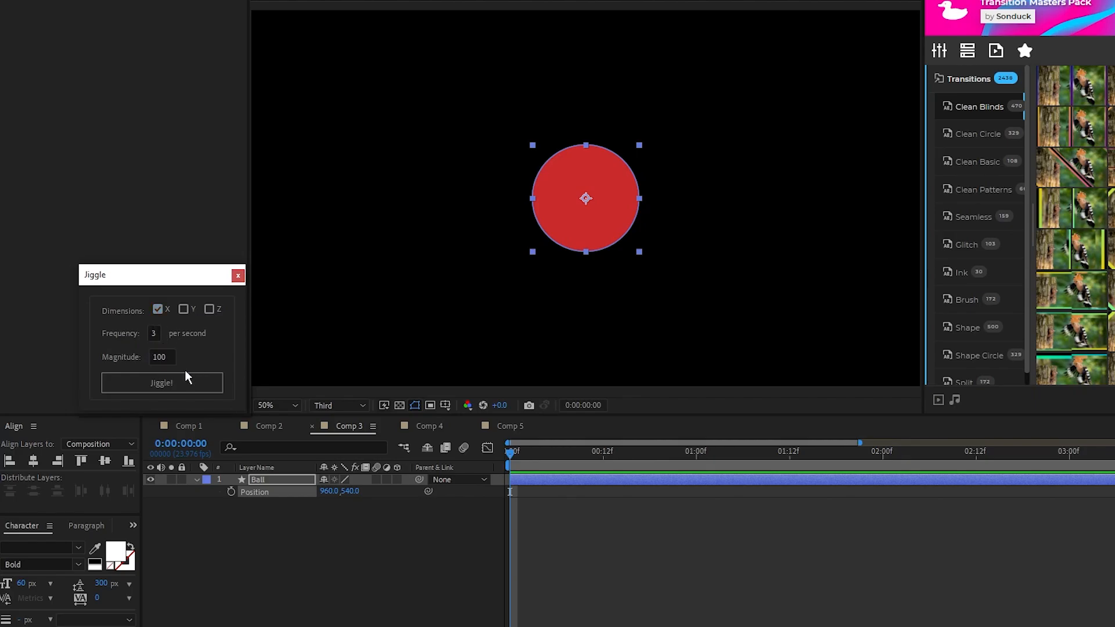
left_click(162, 382)
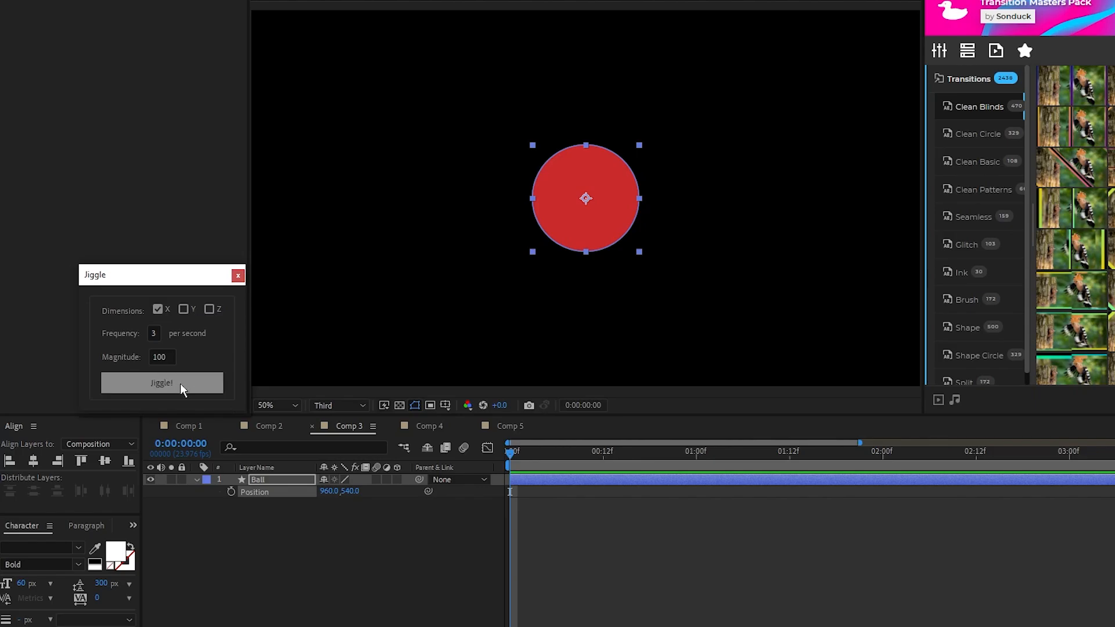
left_click(161, 383)
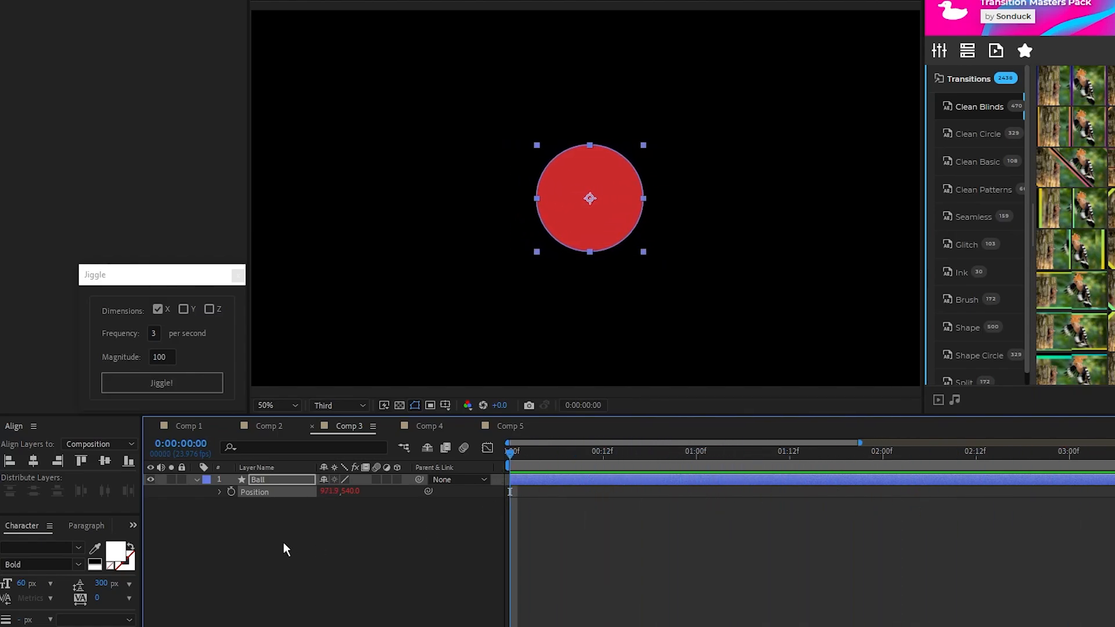
Re-jiggle the Ball's Position on both X and Y, then scrub to preview.
left_click(209, 308)
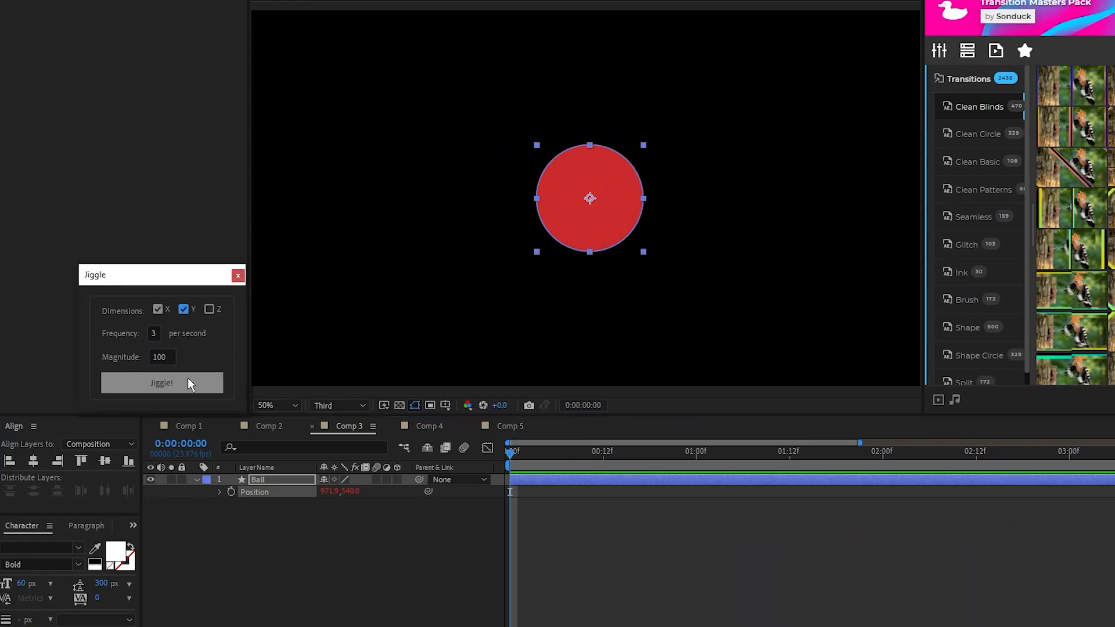
left_click(162, 383)
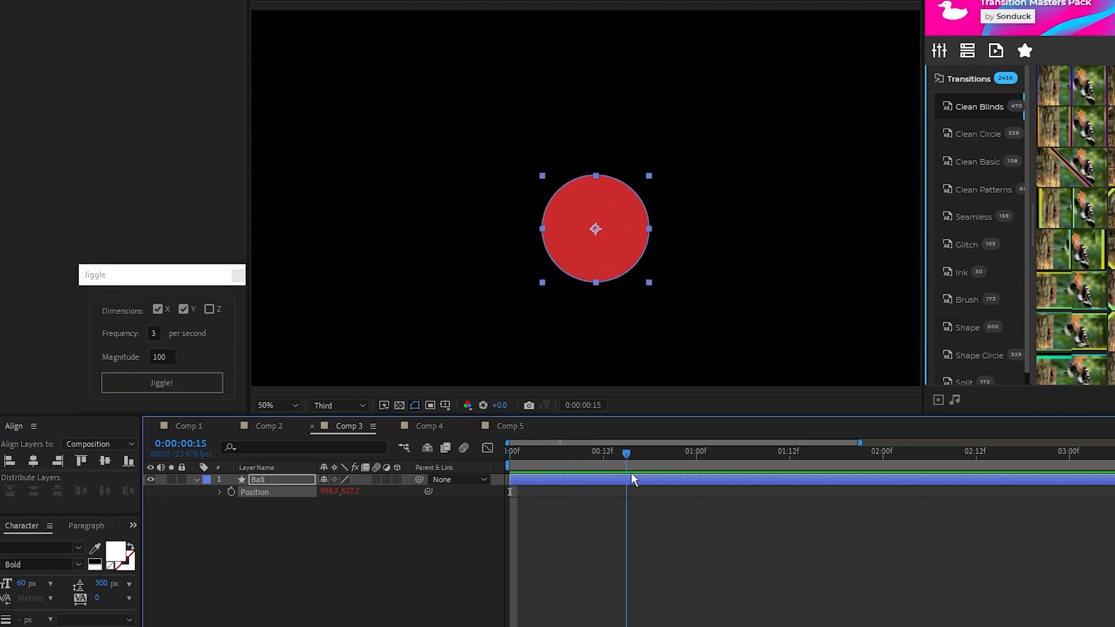
left_click_drag(627, 451, 905, 451)
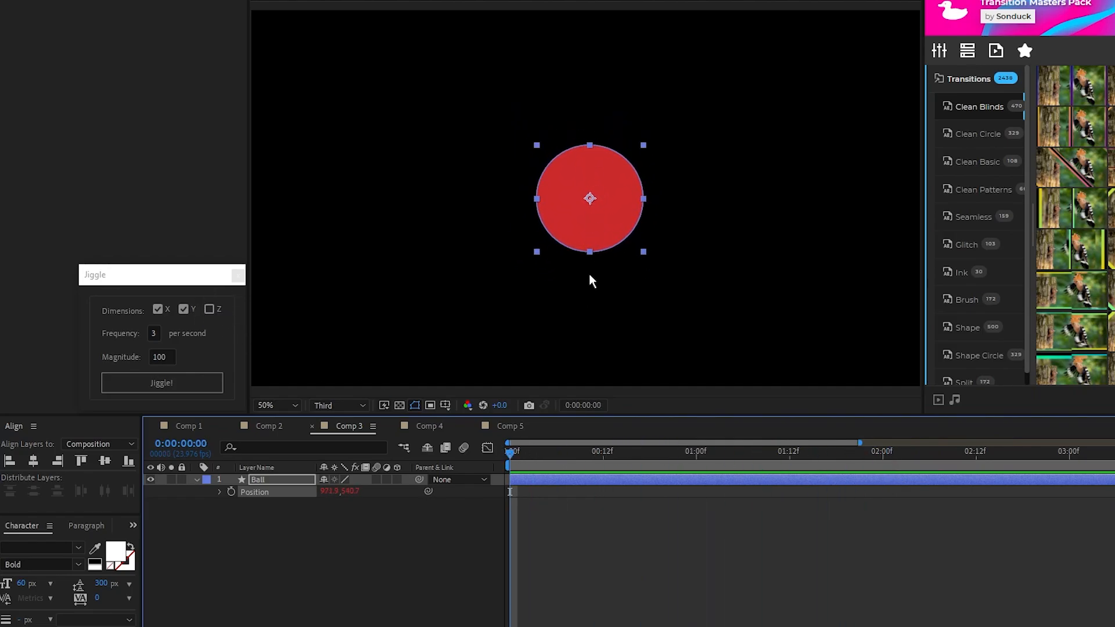
mouse_move(576, 308)
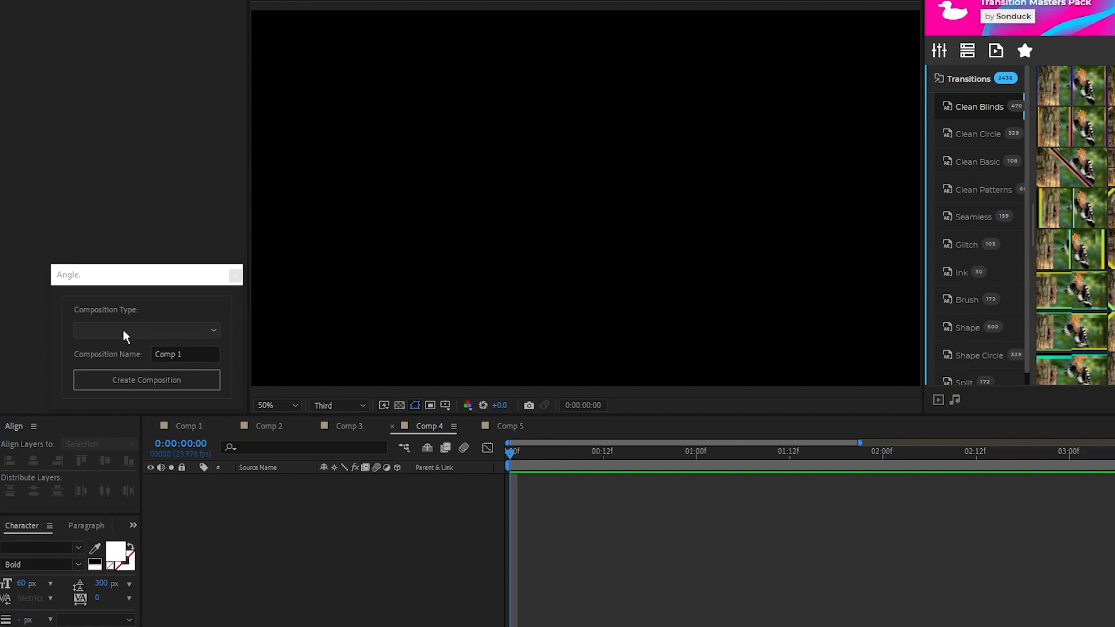
Set Angle's Composition Type to Instagram Story and name it Sonduck Insta.
left_click(146, 330)
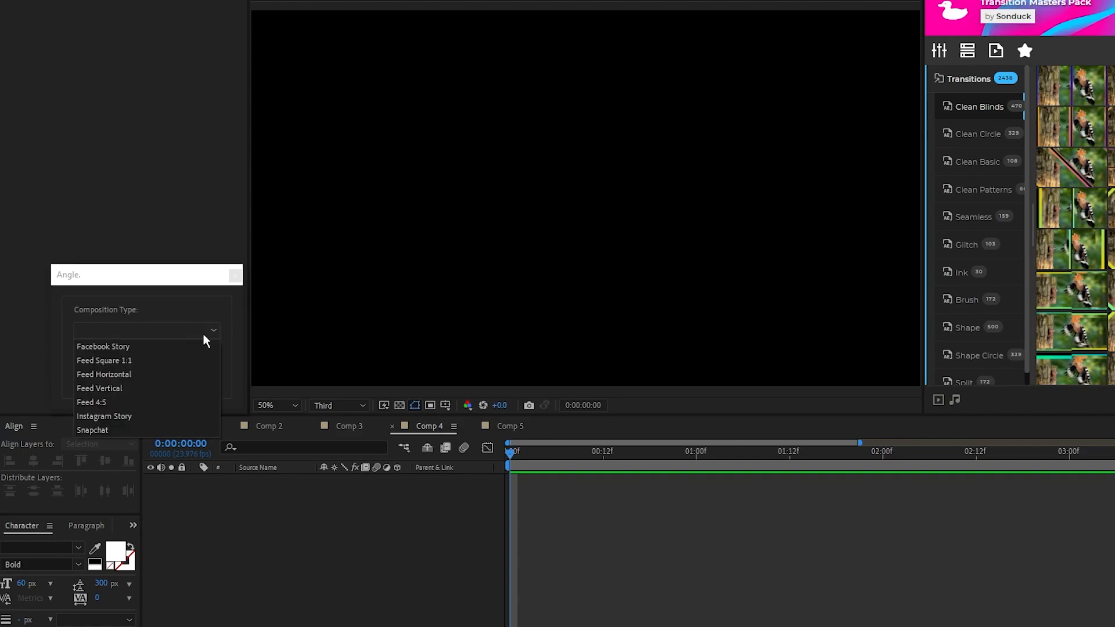
left_click(104, 416)
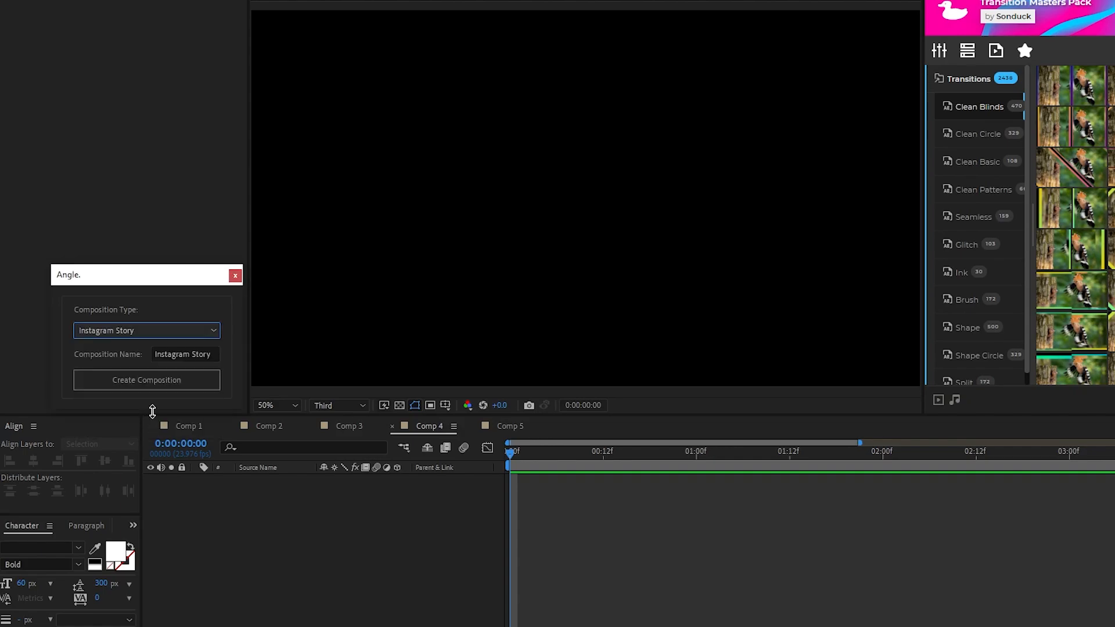
type("Sonduck Insta")
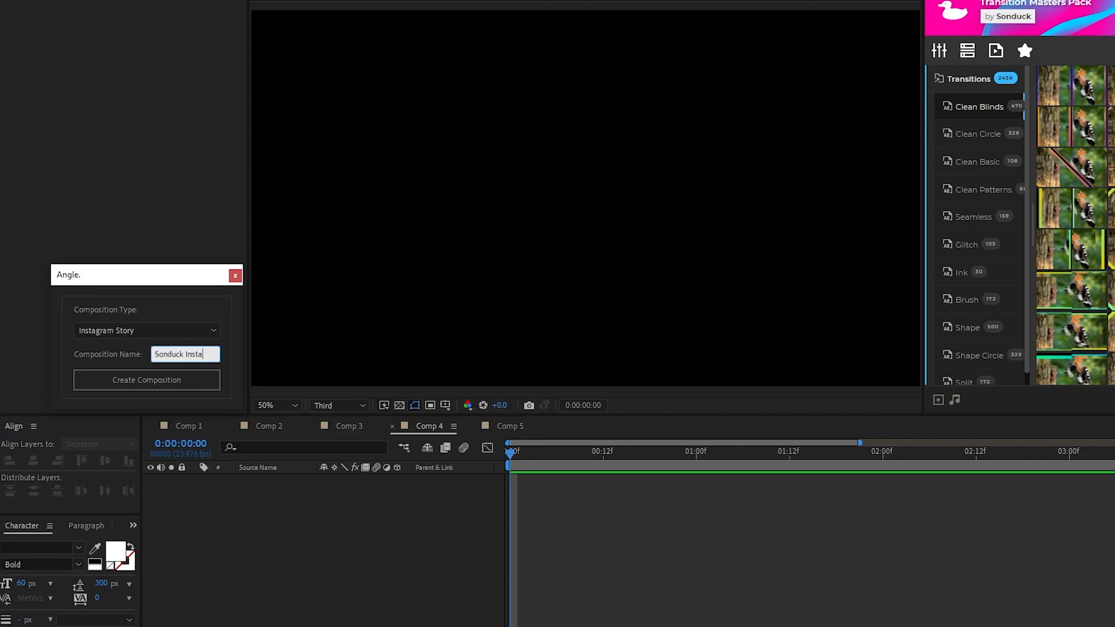
Create the Sonduck Insta composition and show the Composition Type presets again.
left_click(146, 380)
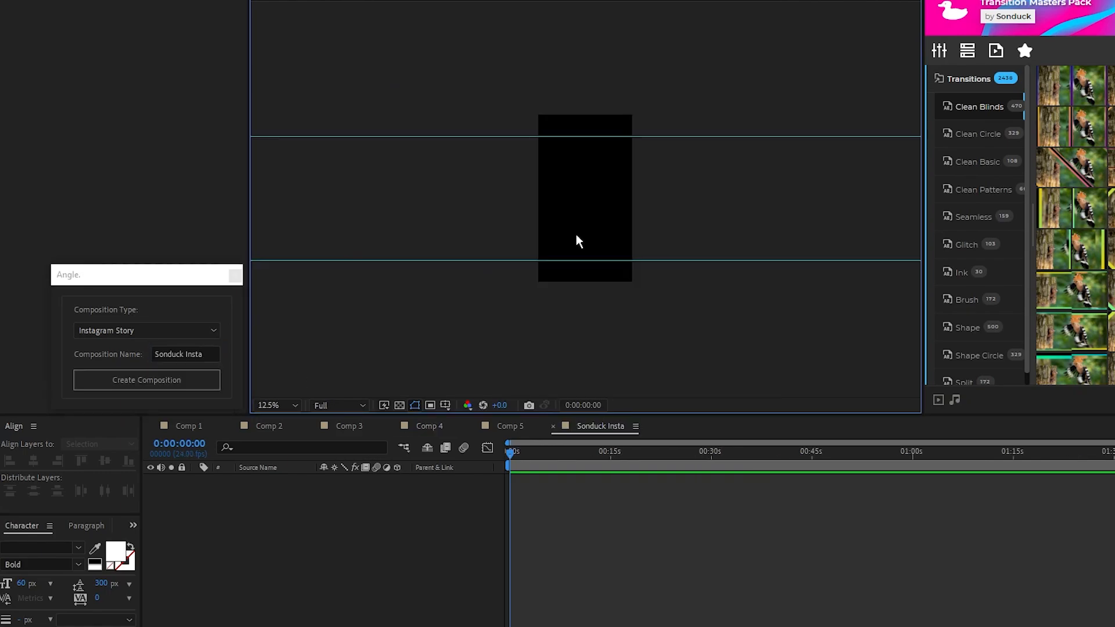
mouse_move(603, 212)
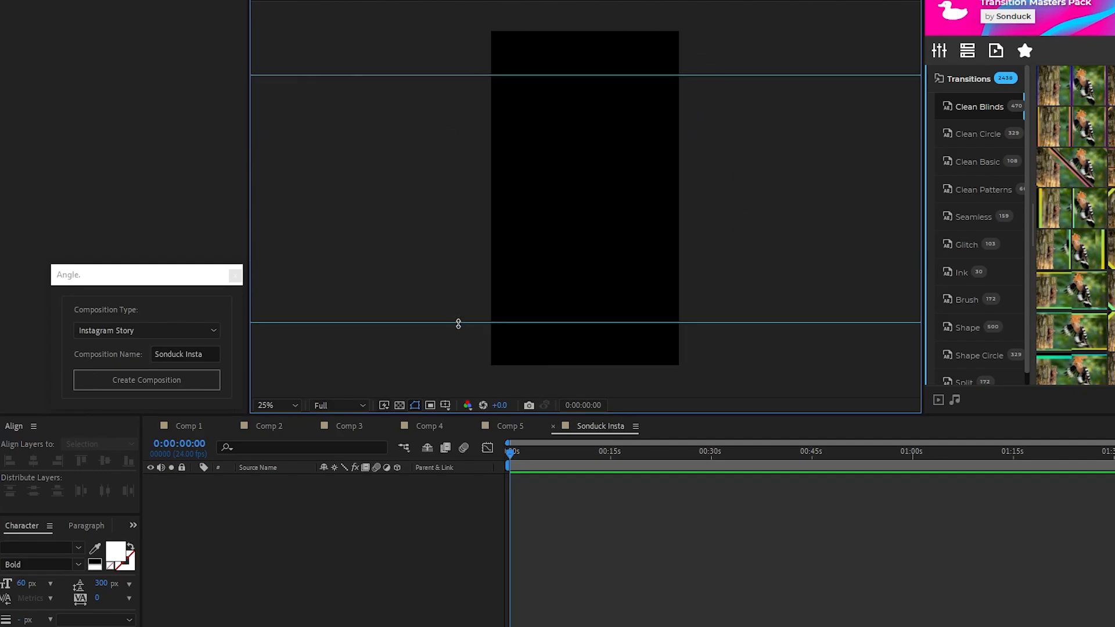
mouse_move(459, 338)
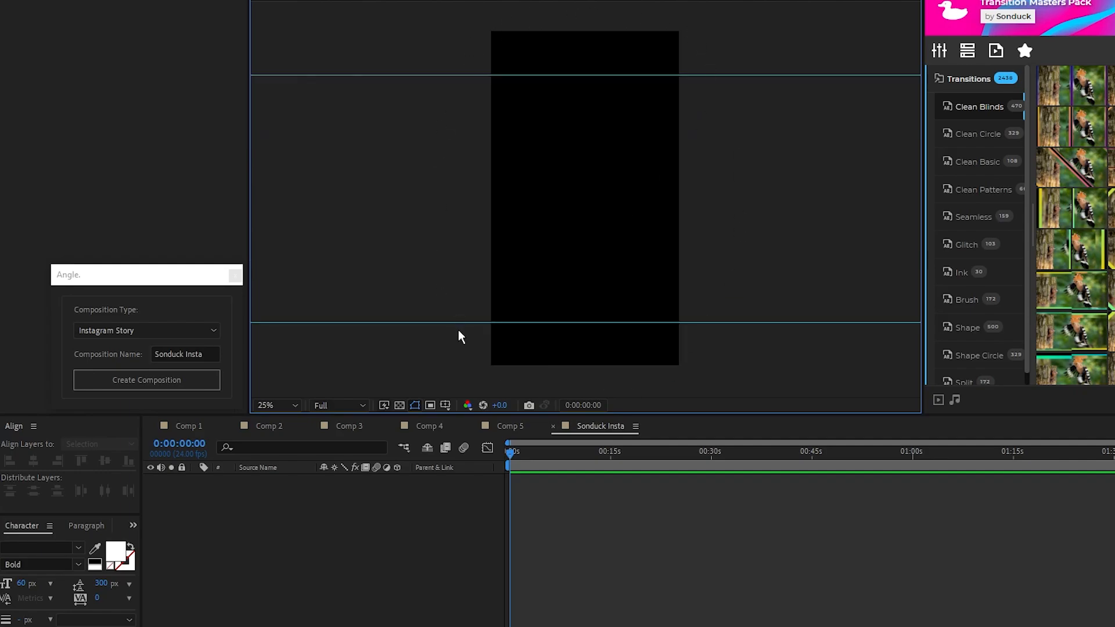
mouse_move(497, 76)
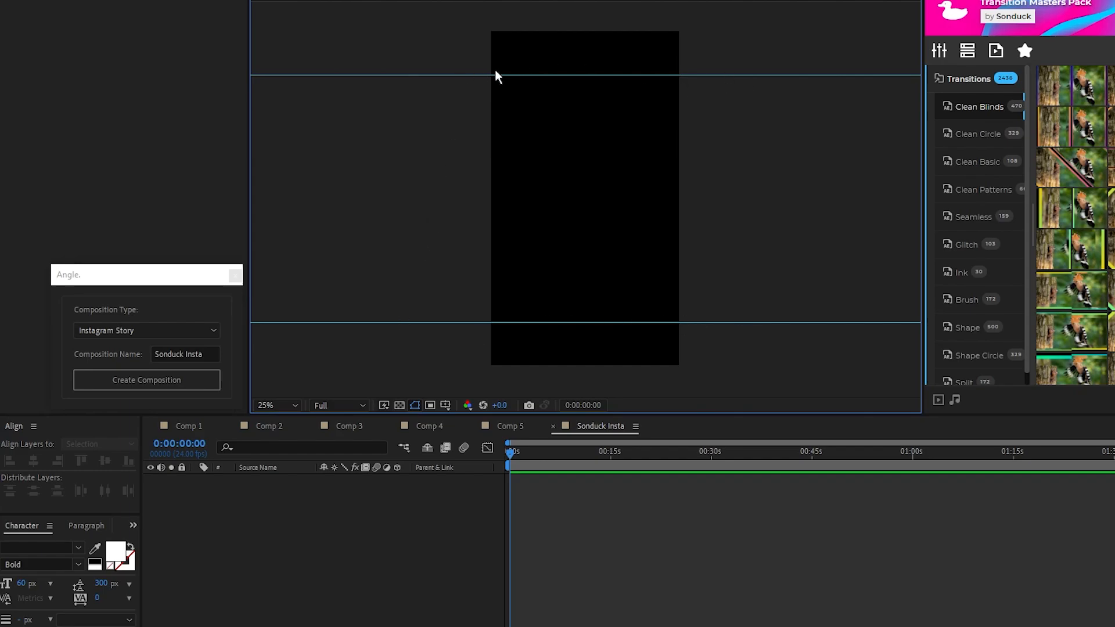
mouse_move(567, 386)
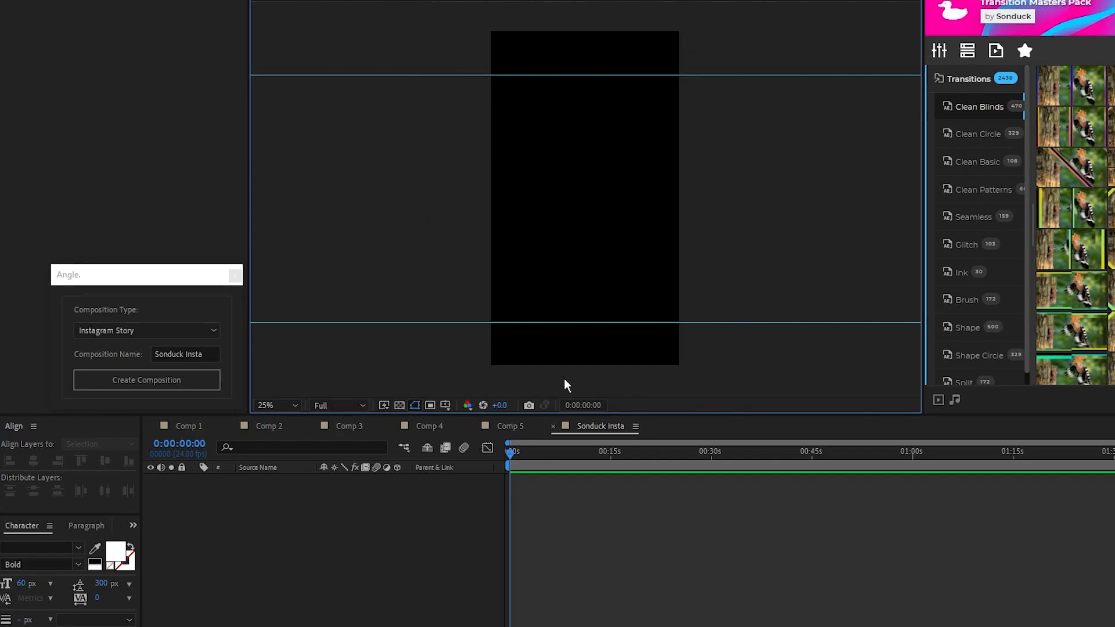
mouse_move(501, 315)
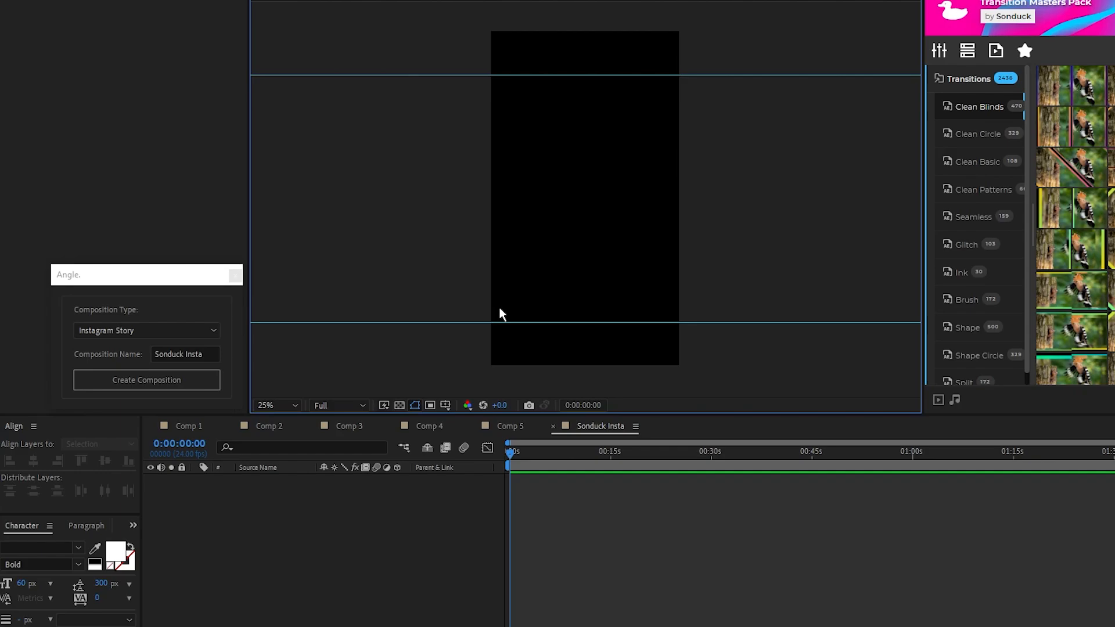
left_click(146, 330)
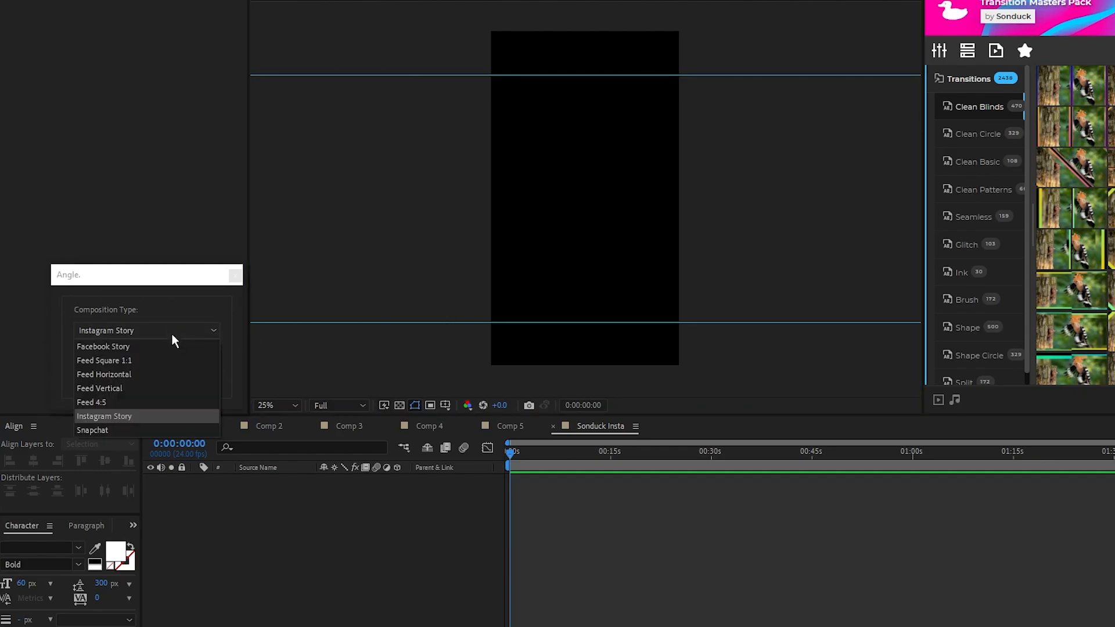
mouse_move(155, 332)
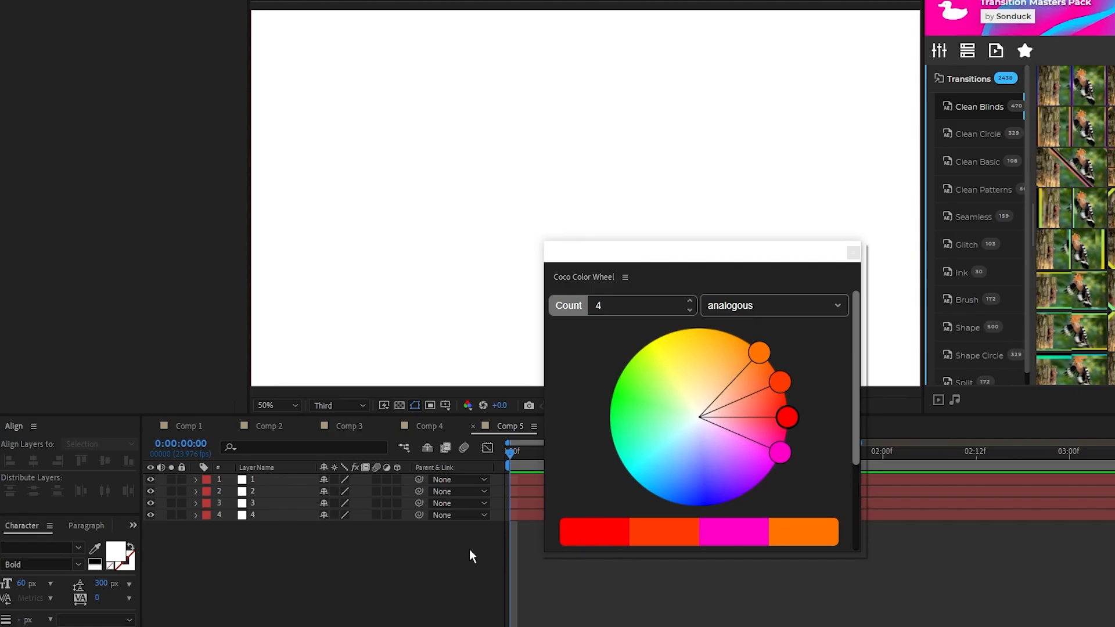
mouse_move(576, 475)
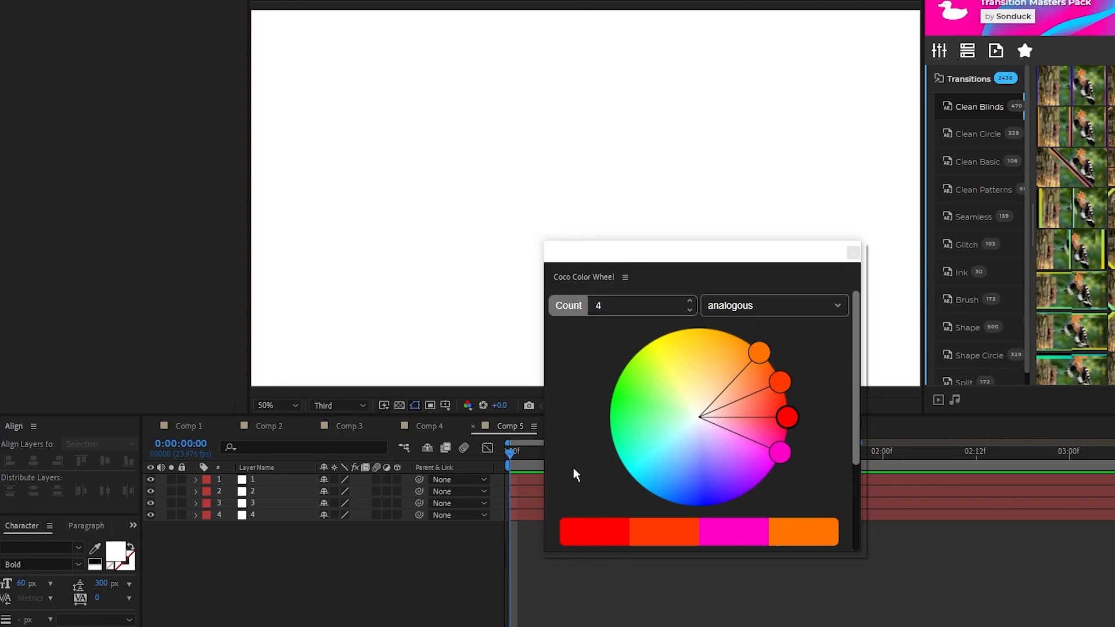
mouse_move(757, 320)
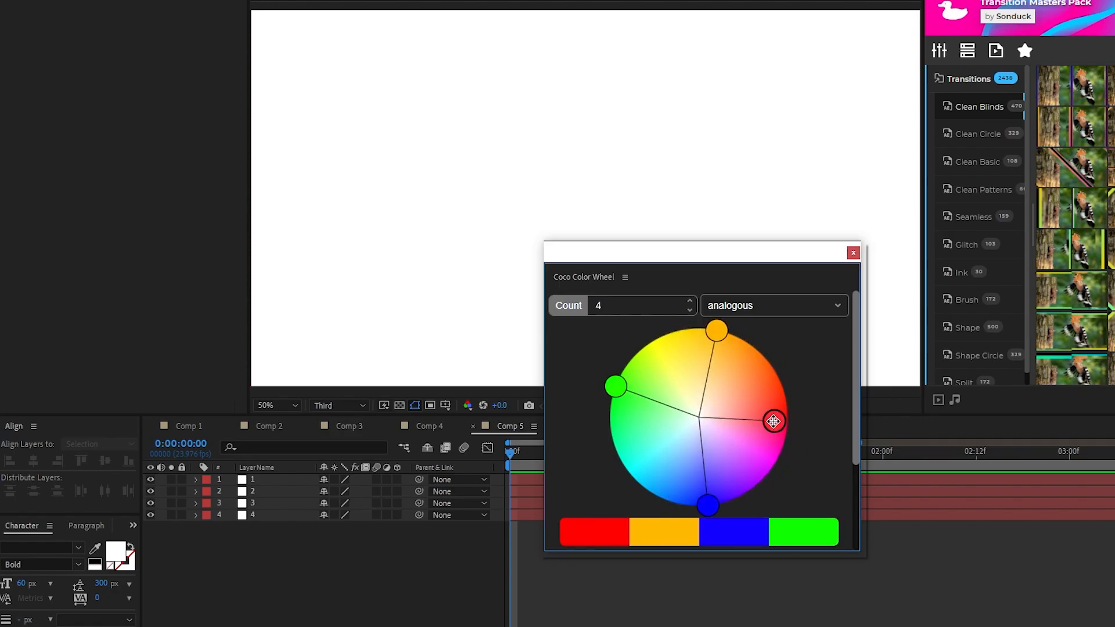
Drag a Coco Color Wheel handle to soften the four-colour palette toward salmon, yellow, blue, teal.
left_click_drag(774, 420, 688, 373)
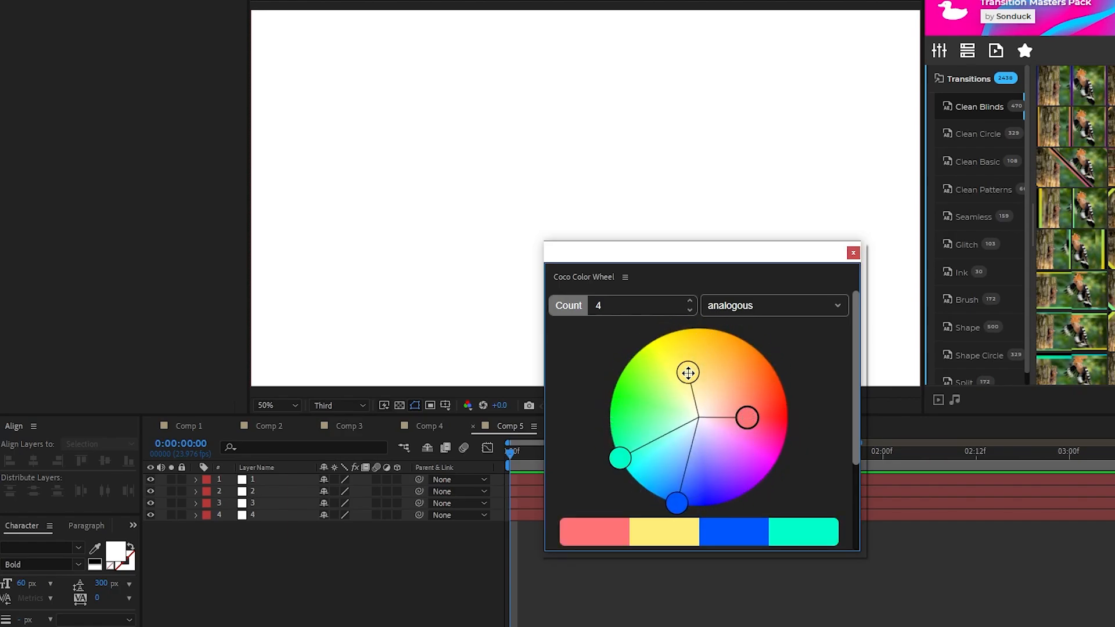
Set a complementary harmony and drag the wheel to a blue, yellow, lavender, cream palette.
left_click(773, 305)
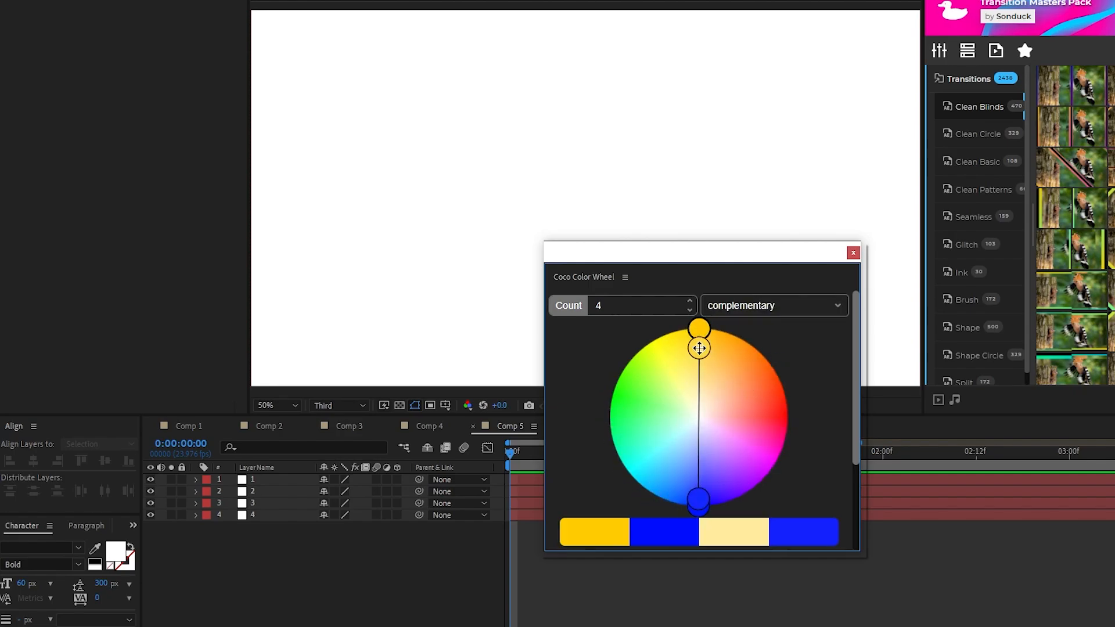
left_click_drag(699, 348, 693, 339)
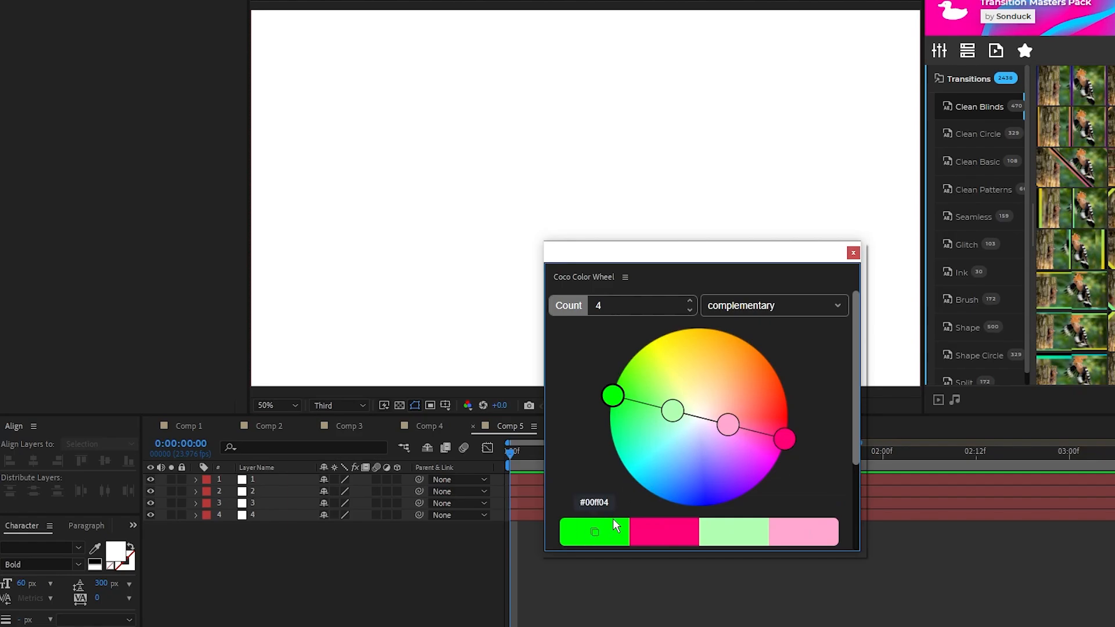
left_click_drag(612, 396, 641, 488)
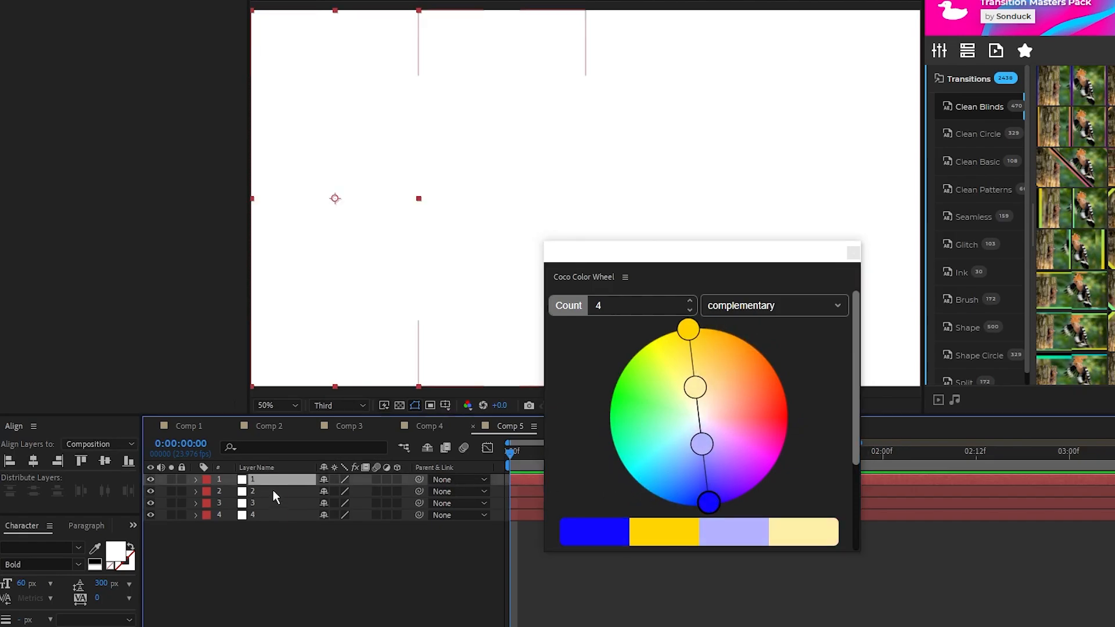
Apply blue, yellow and lavender CoCo Fills to the first three rectangle layers of Comp 5.
left_click(253, 514)
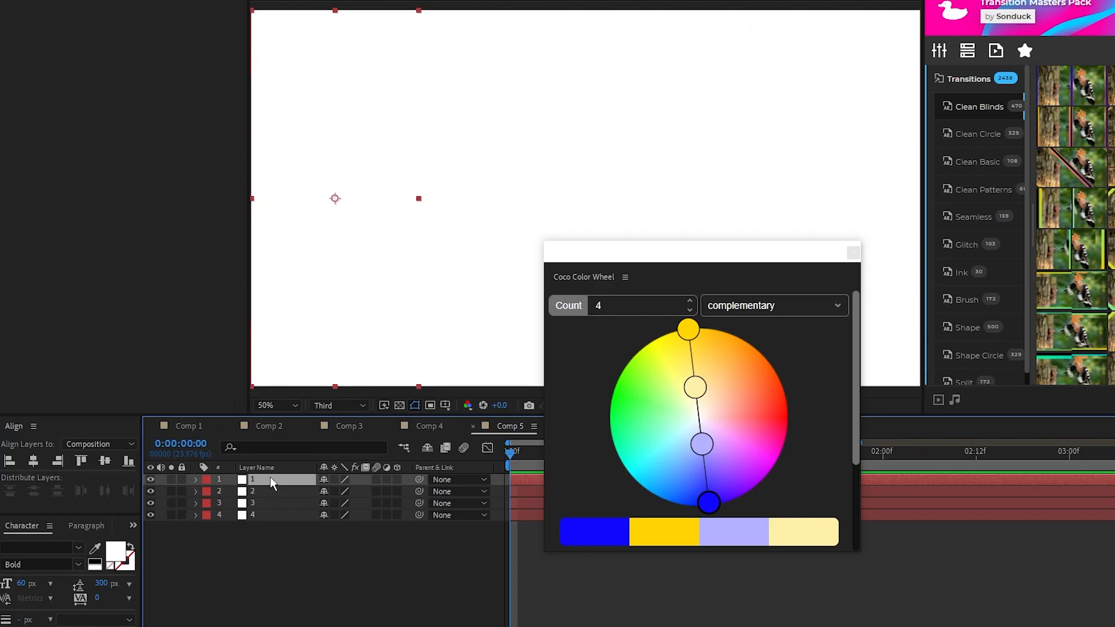
left_click(593, 532)
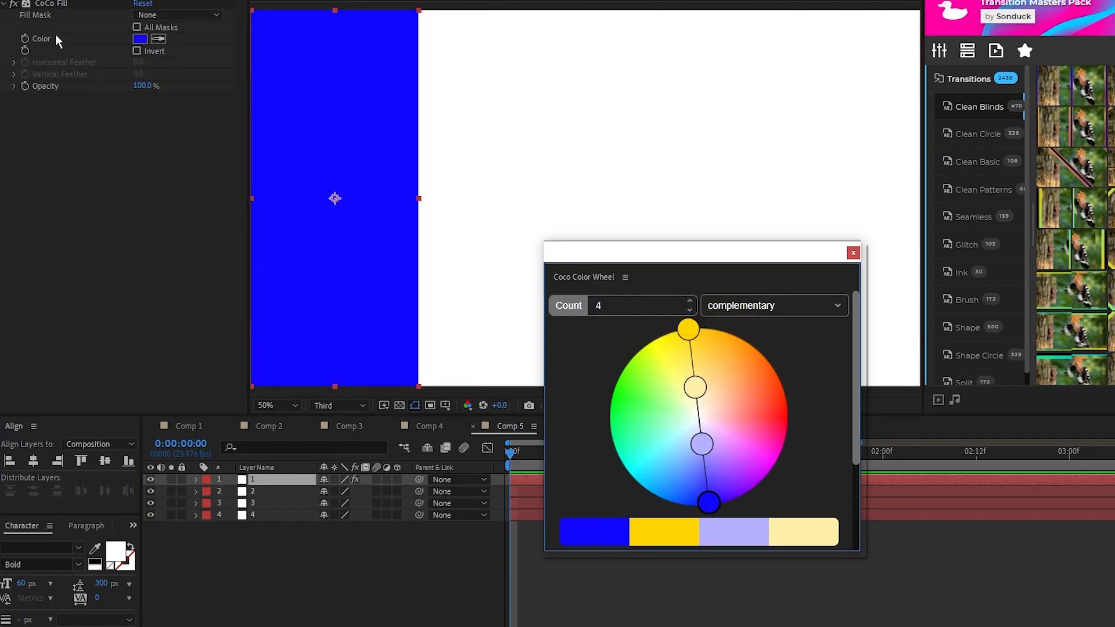
mouse_move(250, 466)
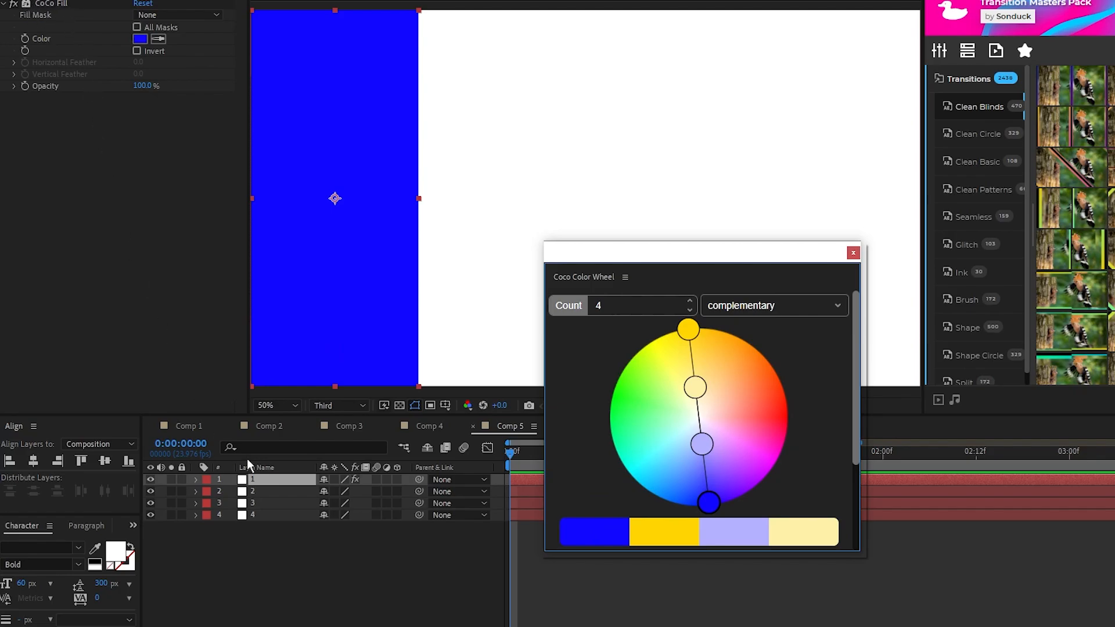
left_click(735, 531)
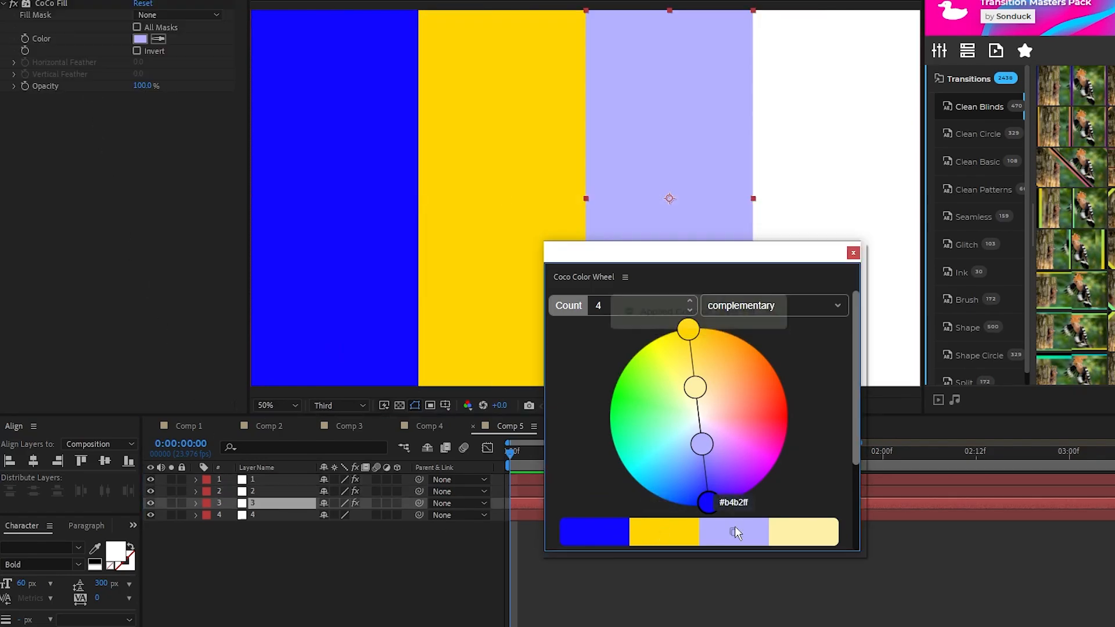